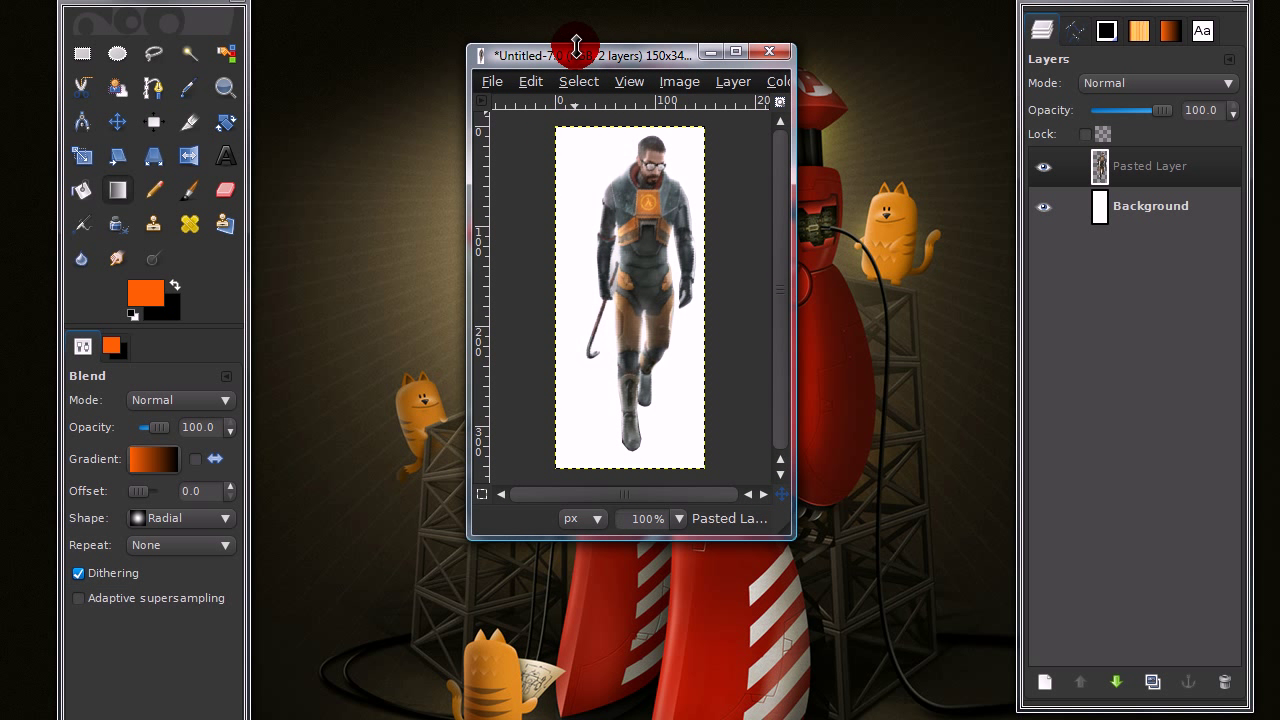
- Switch from the render window to the finished Untitled-8.0 banner image
left_click(586, 162)
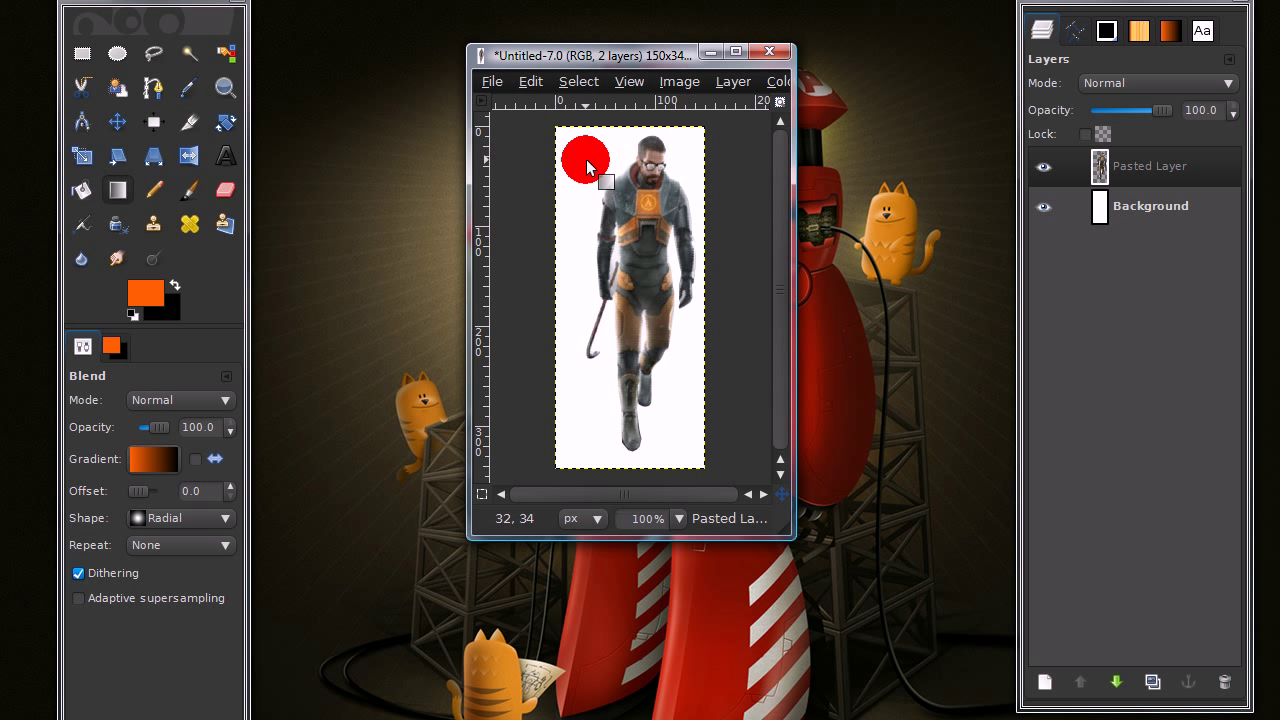
left_click(1148, 166)
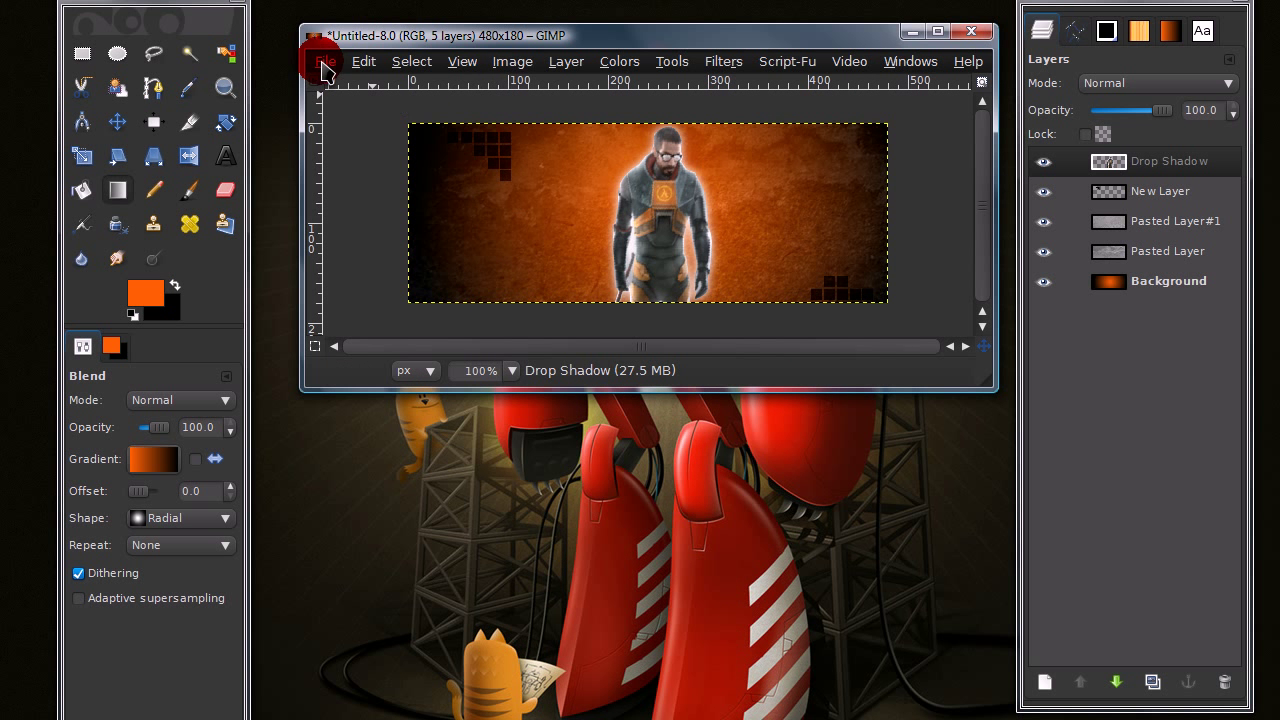
- Create a new 480×180 pixel image with a black background
left_click(324, 60)
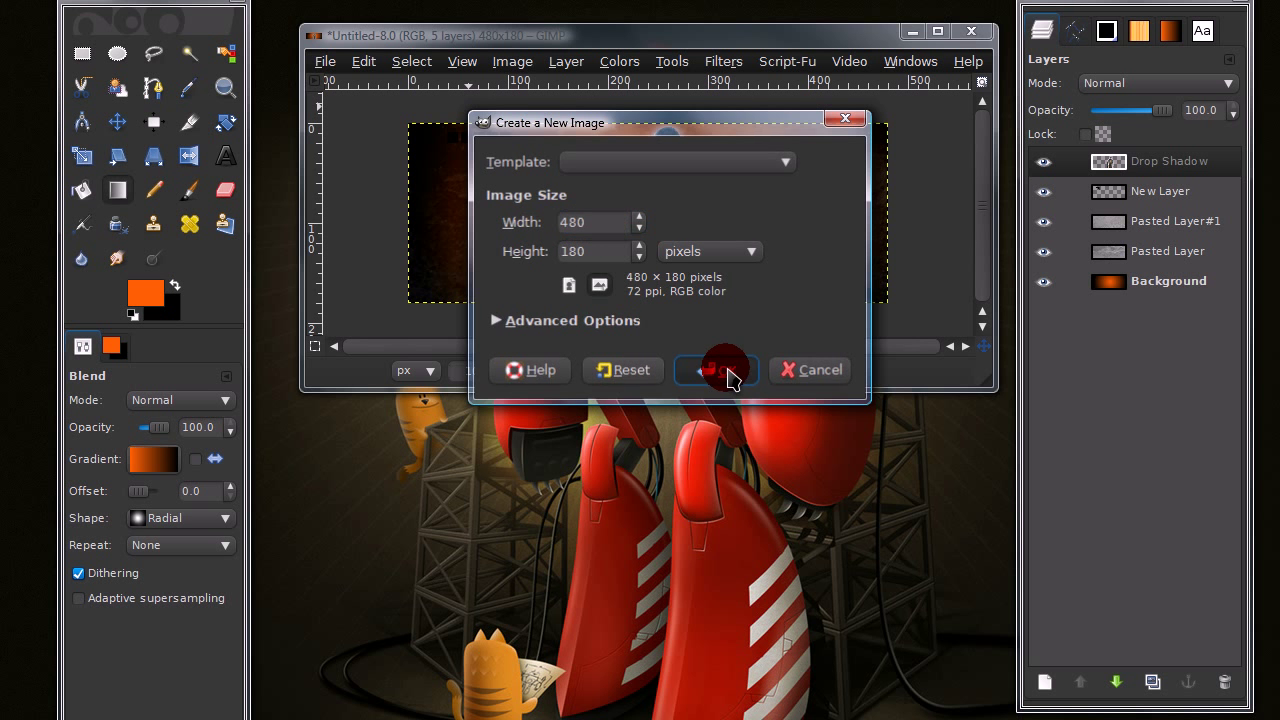
left_click(712, 368)
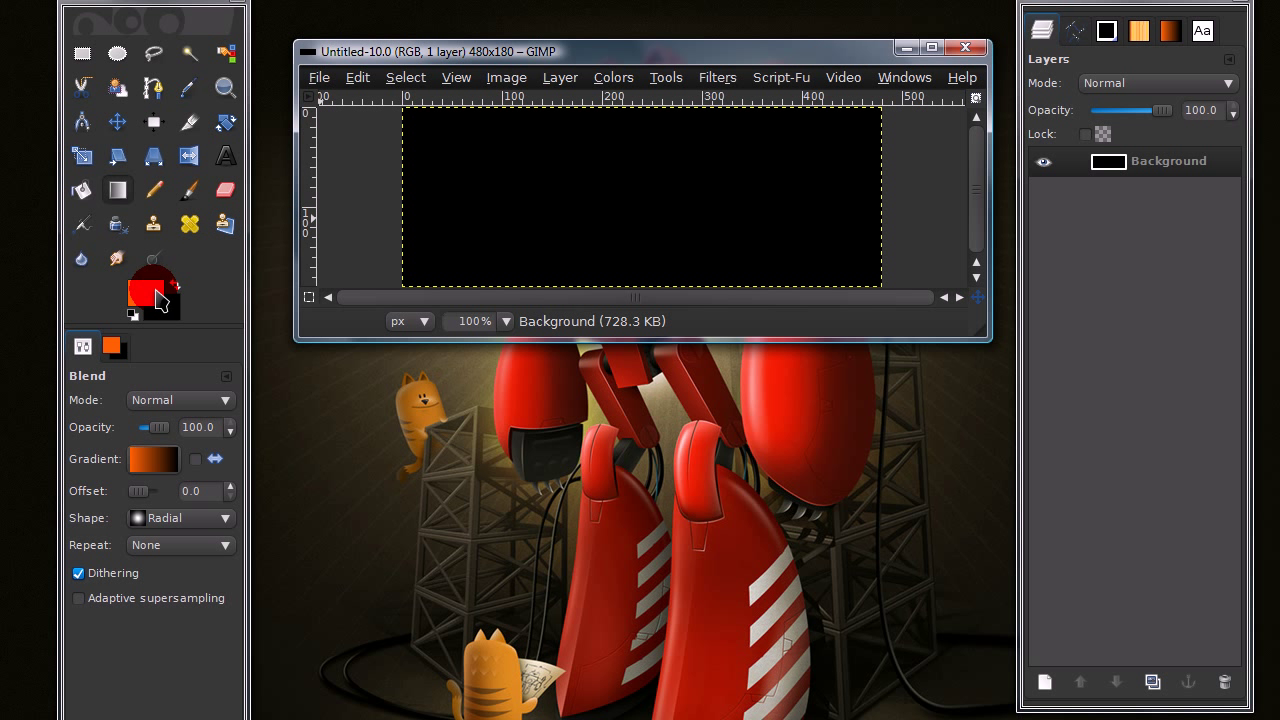
mouse_move(150, 290)
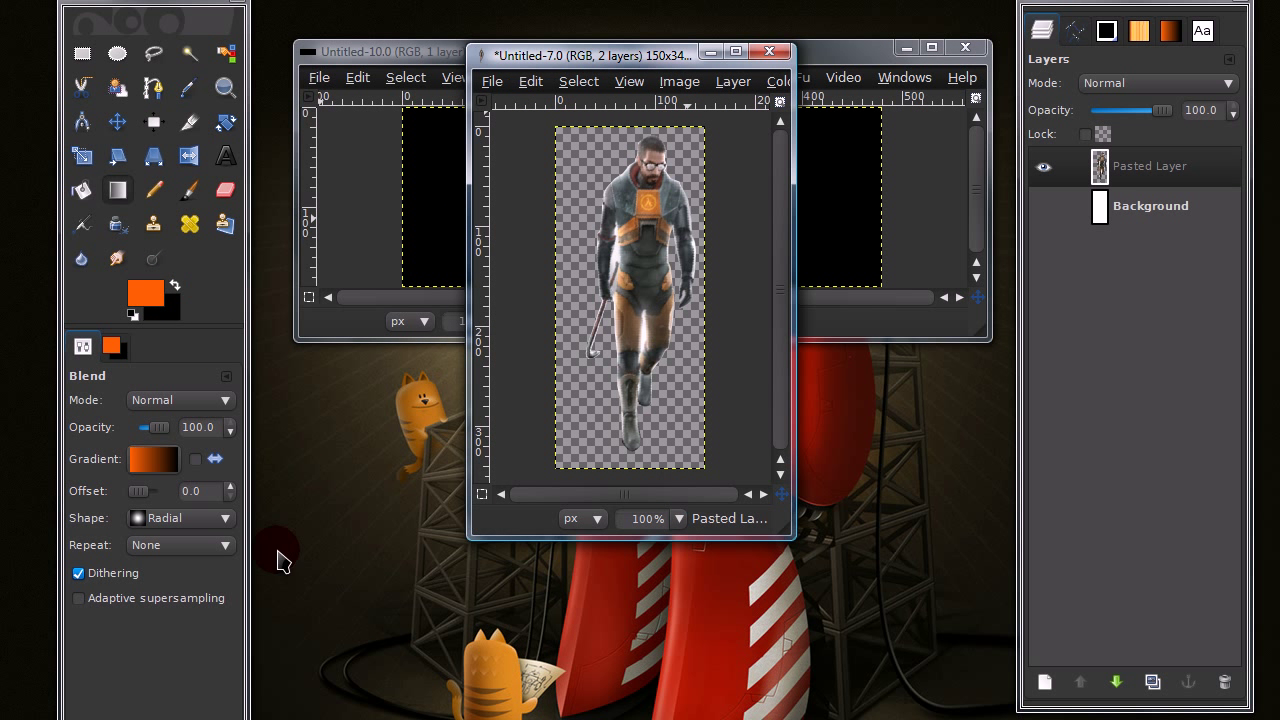
mouse_move(704, 104)
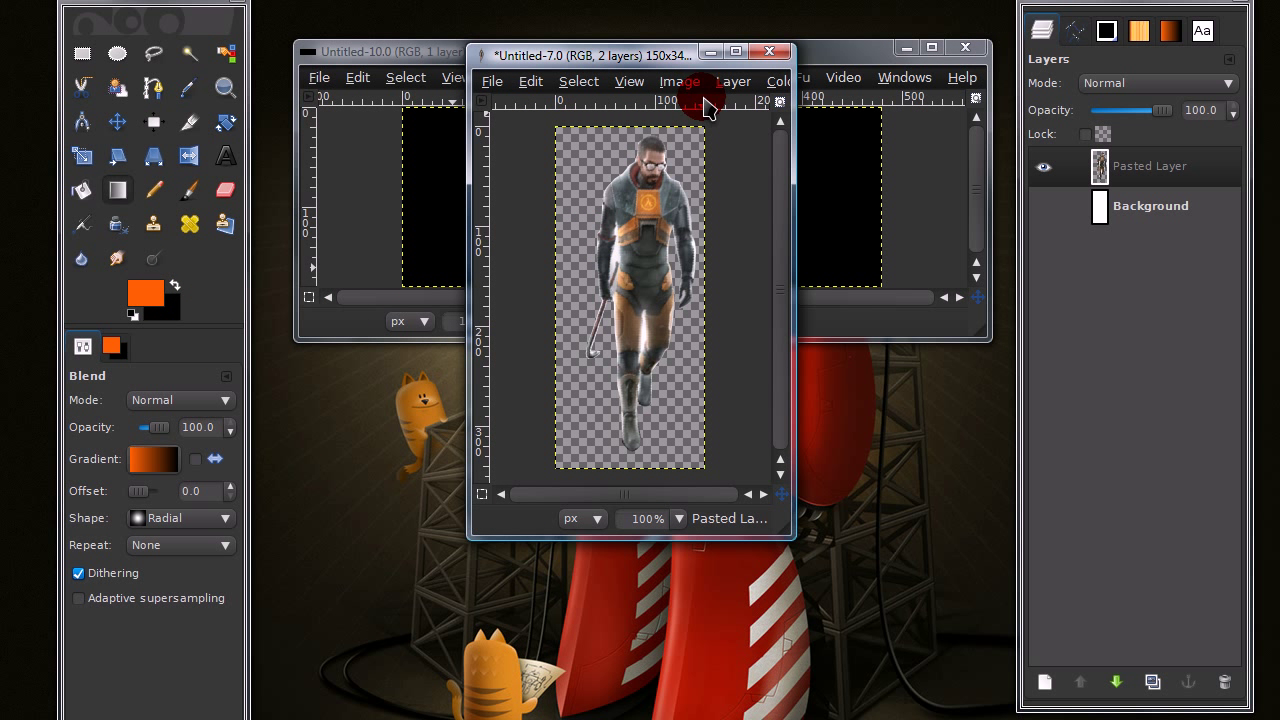
- Blend an orange-to-black radial gradient outward from the canvas centre
left_click(768, 52)
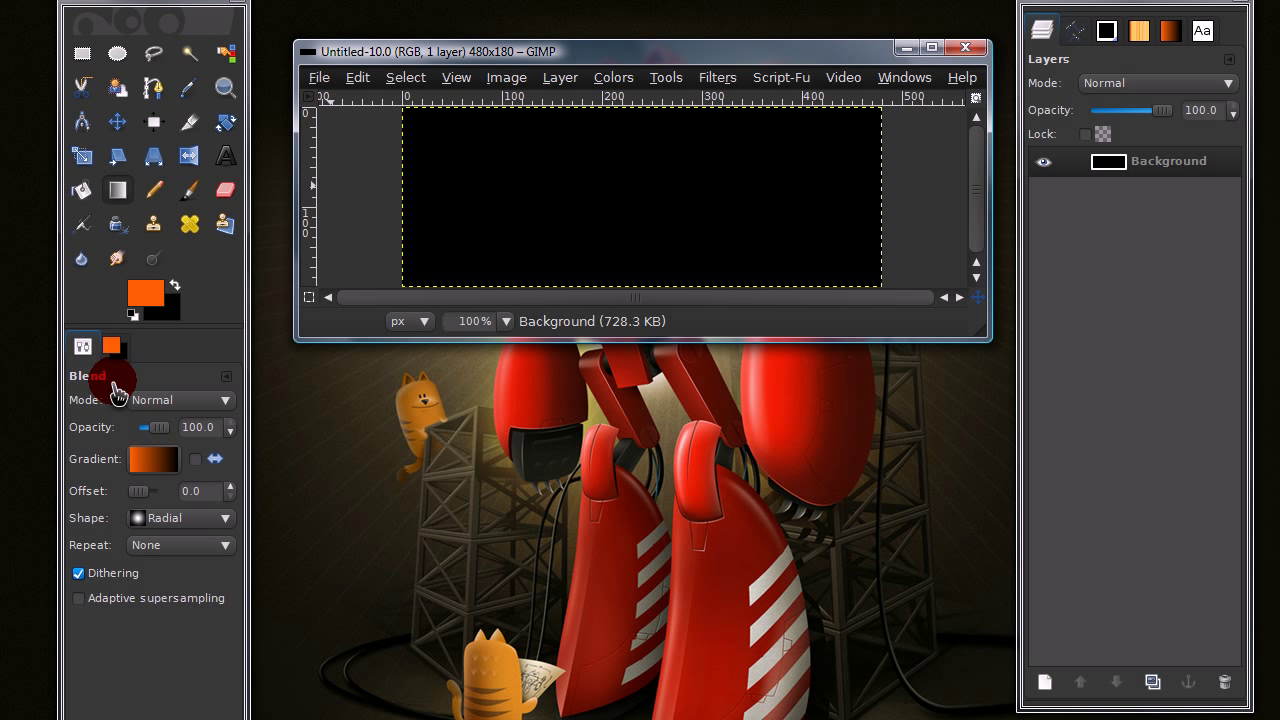
mouse_move(120, 190)
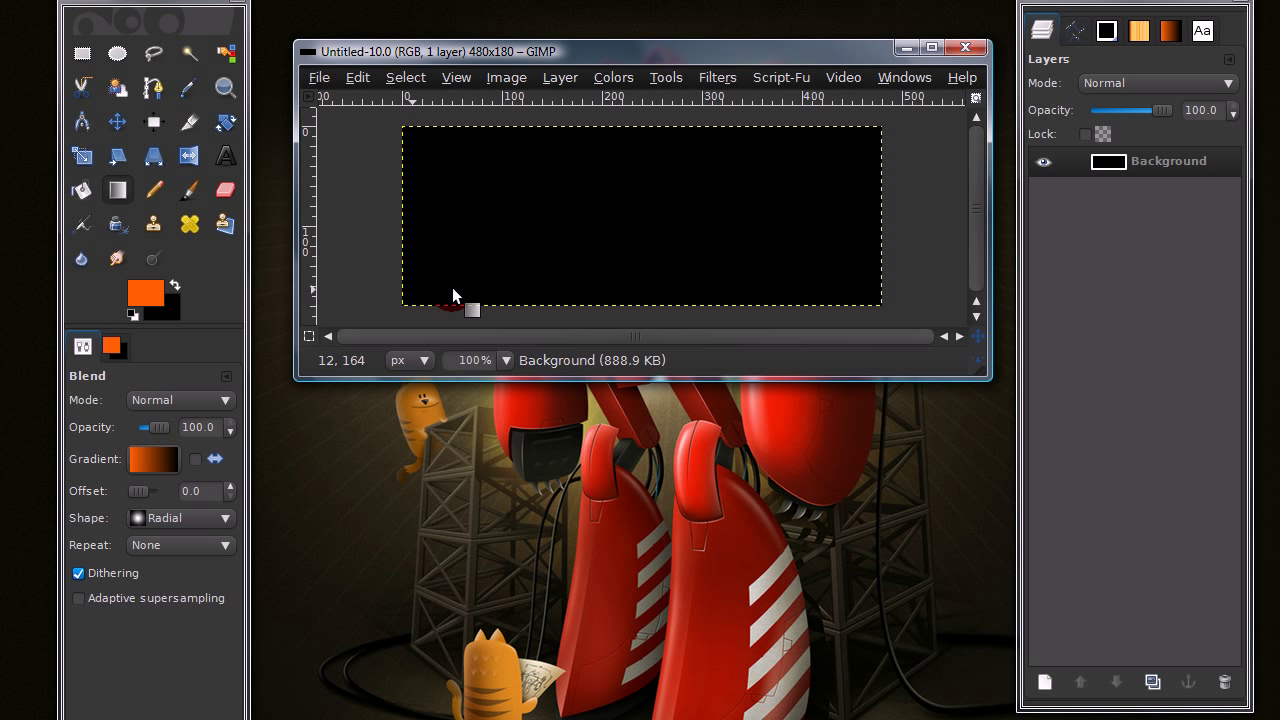
mouse_move(650, 220)
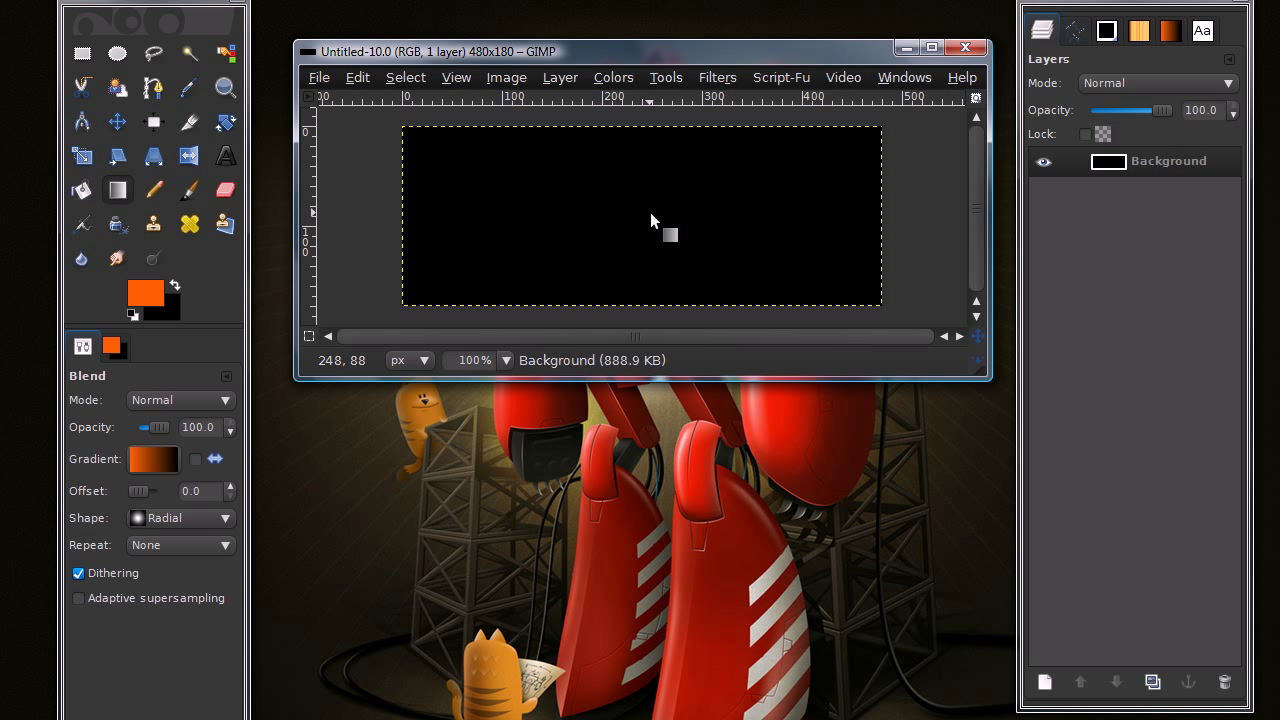
mouse_move(656, 212)
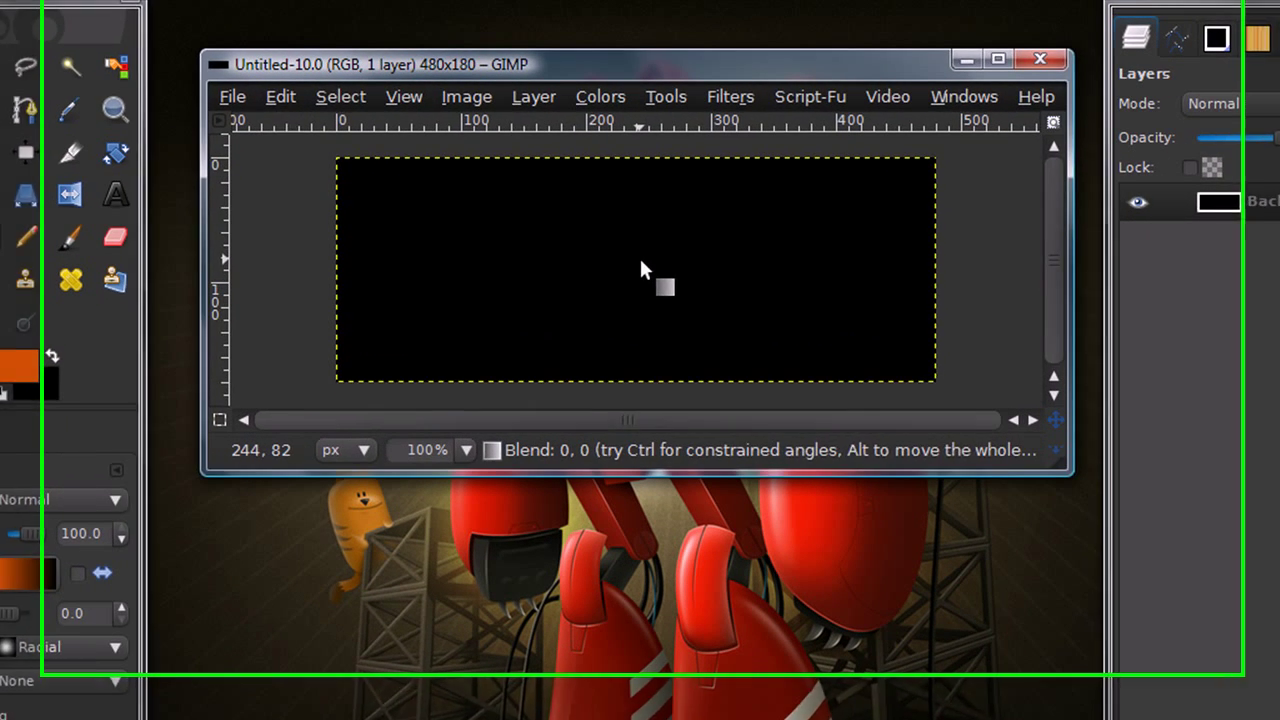
left_click_drag(640, 270, 638, 424)
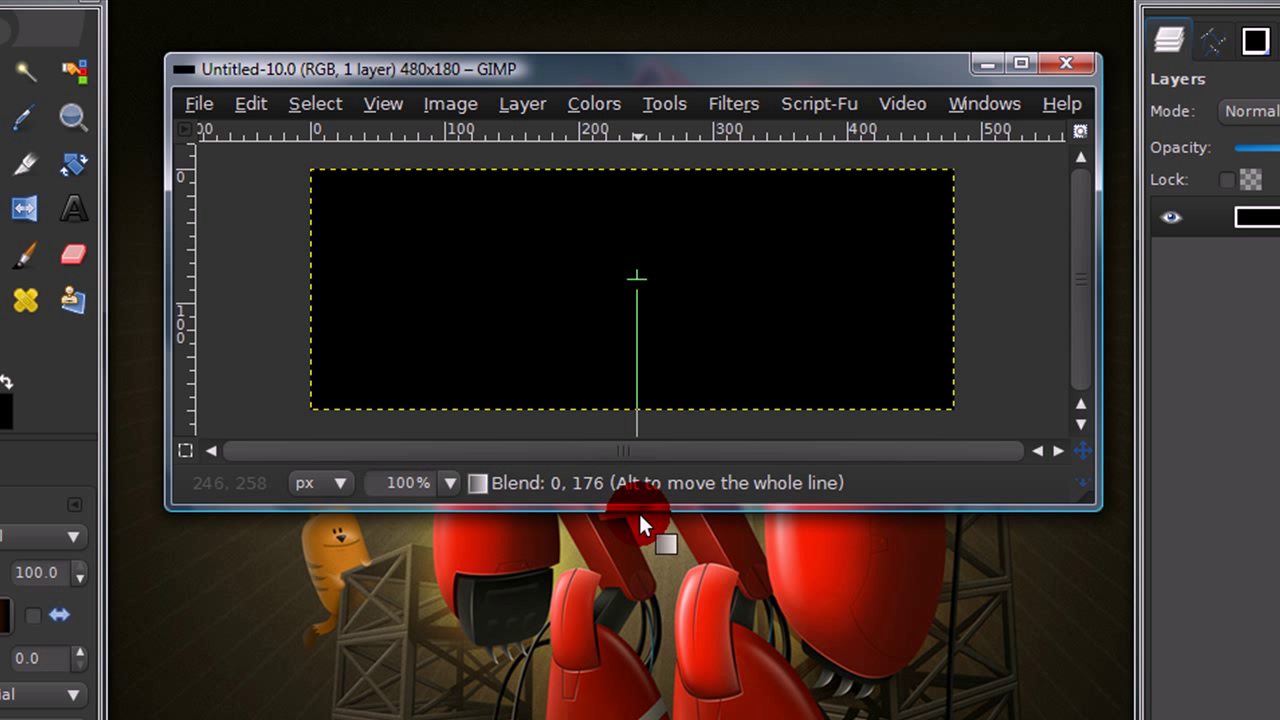
mouse_move(642, 544)
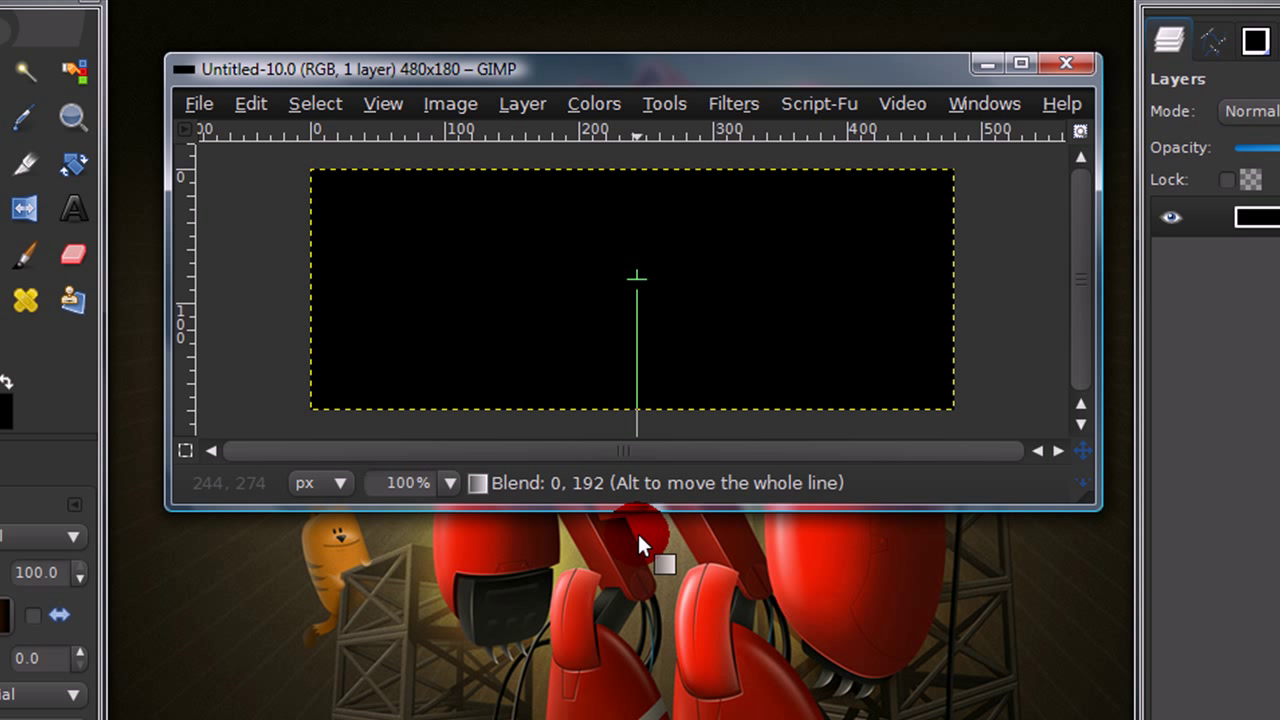
mouse_move(672, 656)
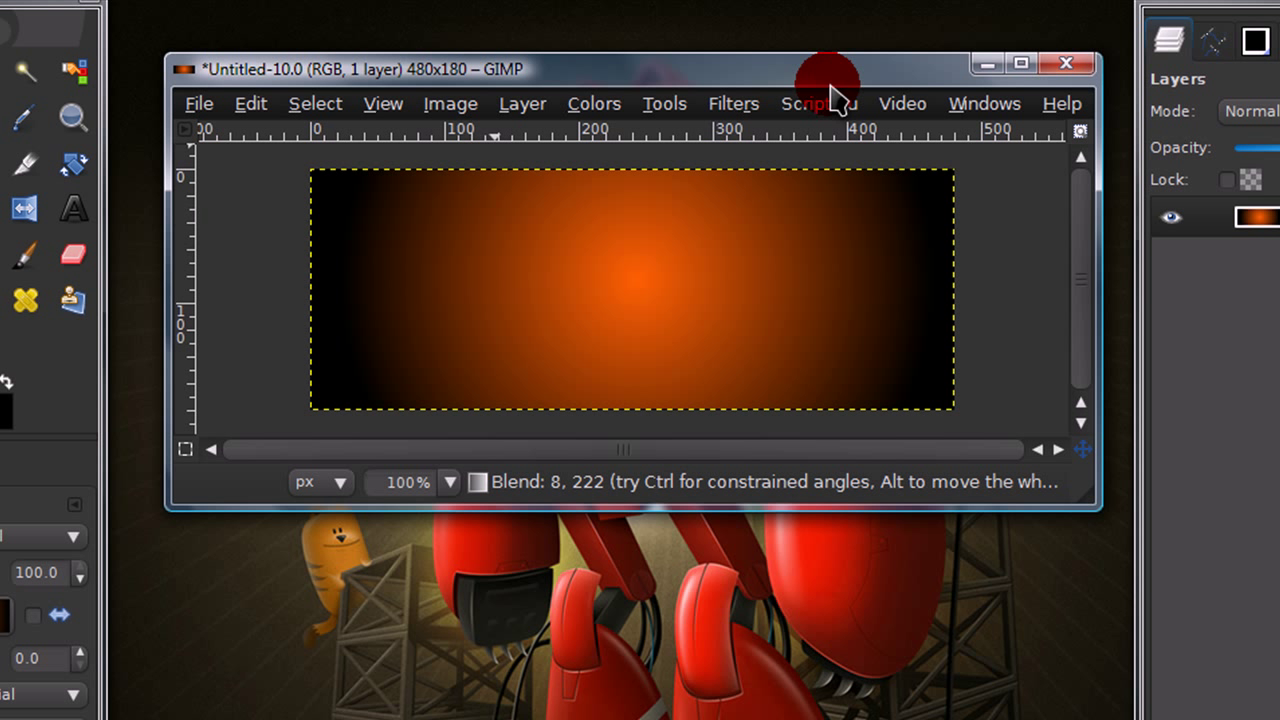
mouse_move(710, 360)
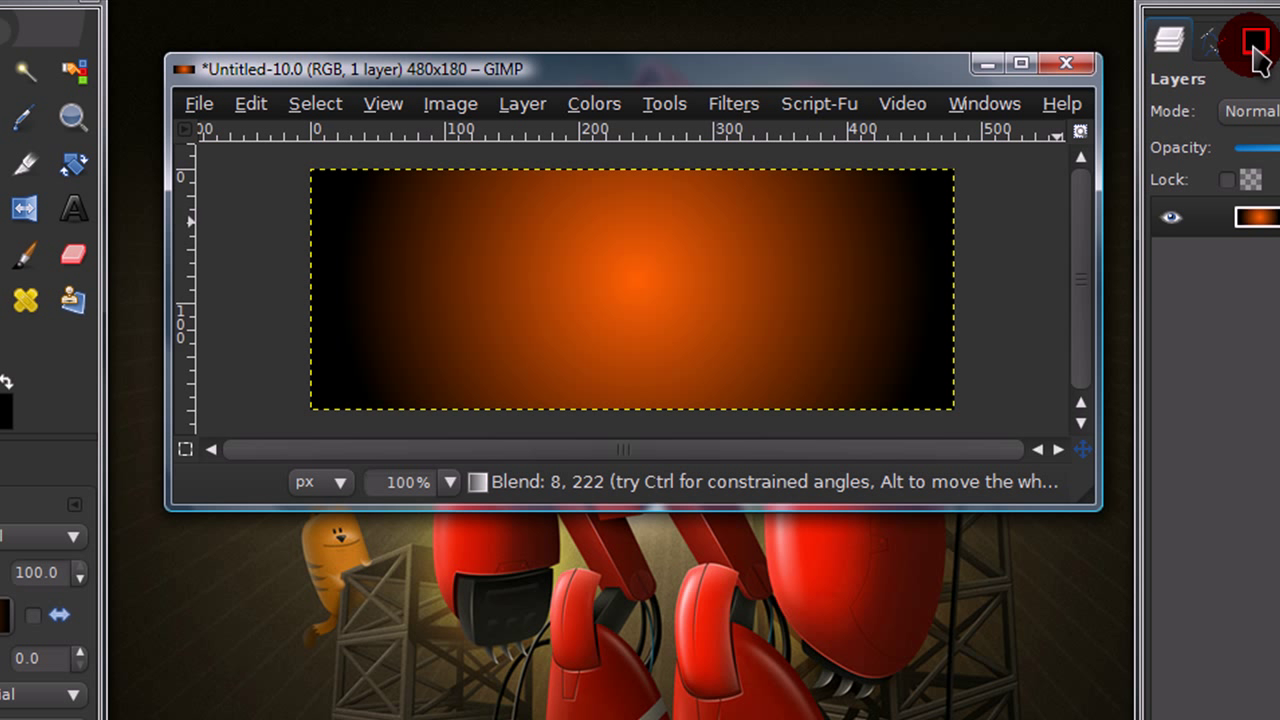
- Show the Brushes dock, then switch over to Firefox
left_click(1256, 40)
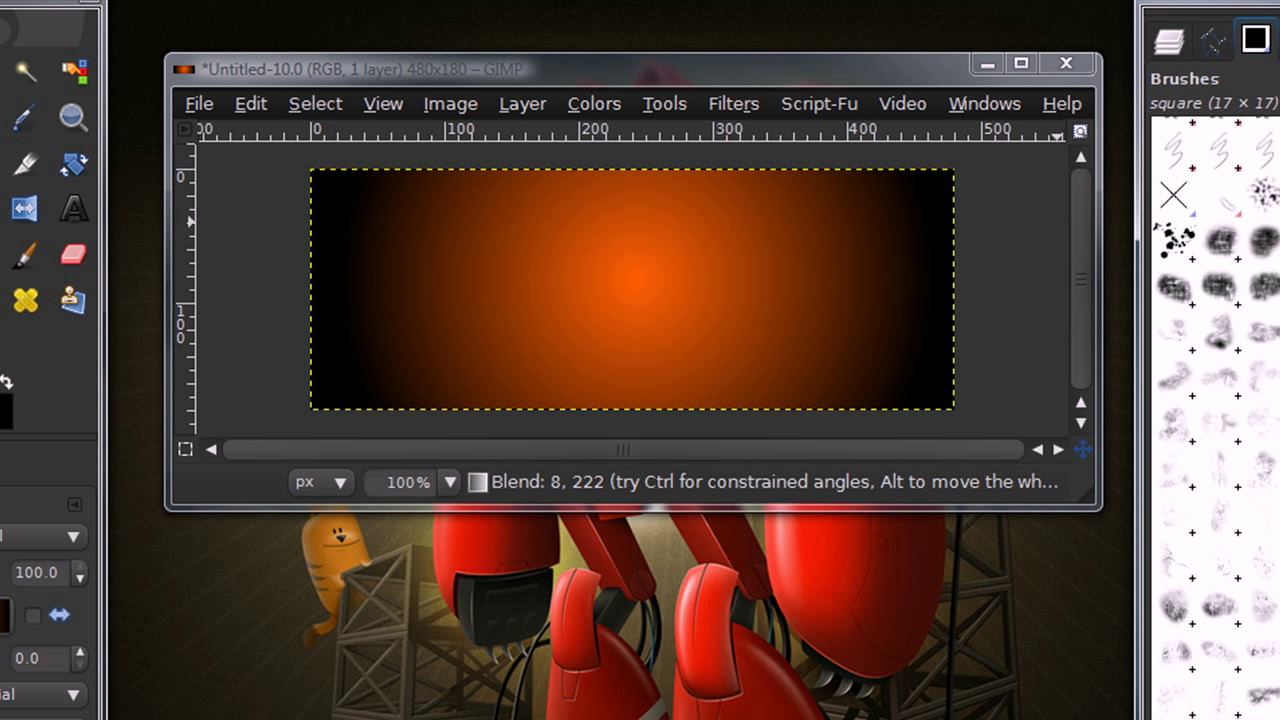
mouse_move(1170, 90)
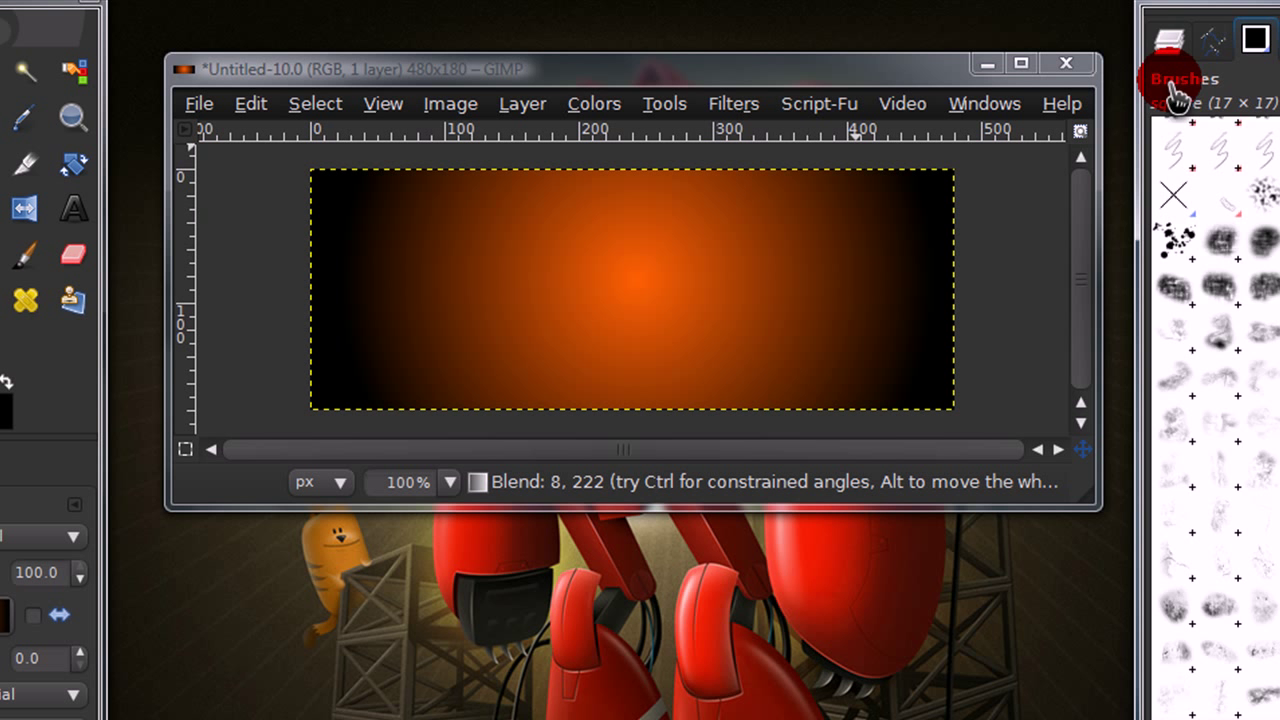
left_click(1168, 40)
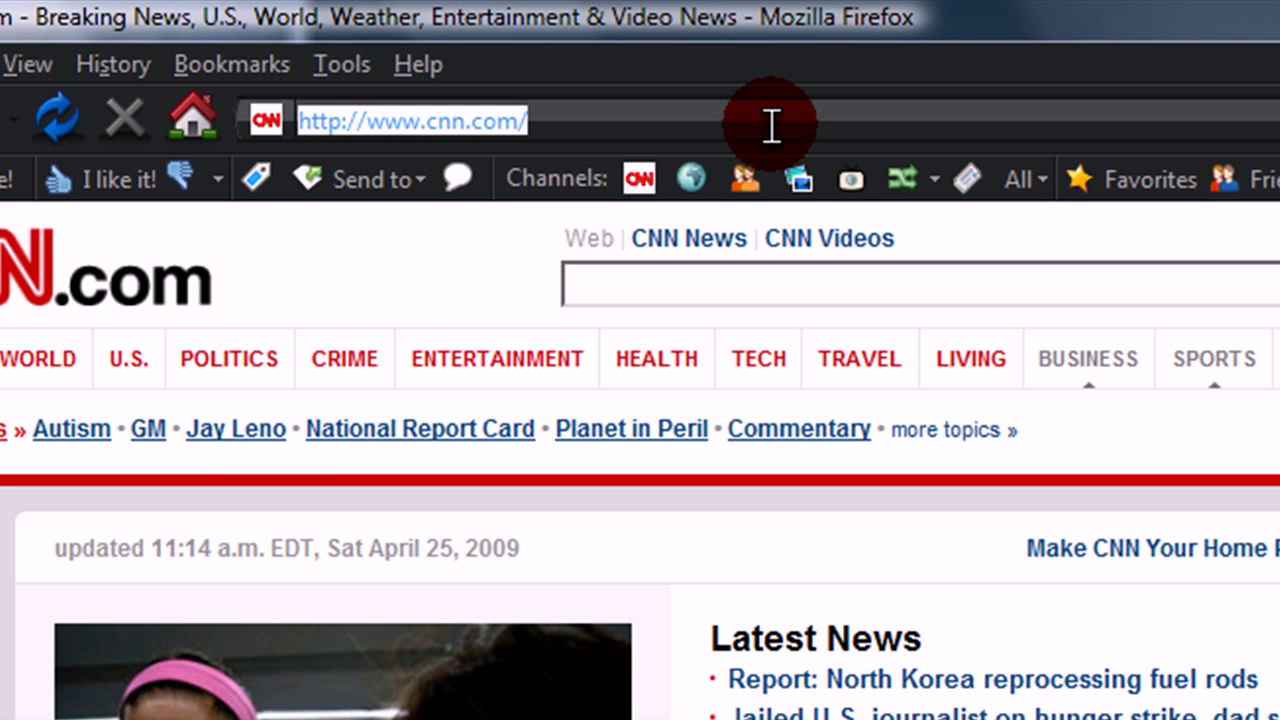
- Browse Texturebits down to the concrete texture photo and grab it for download
type("texturebits")
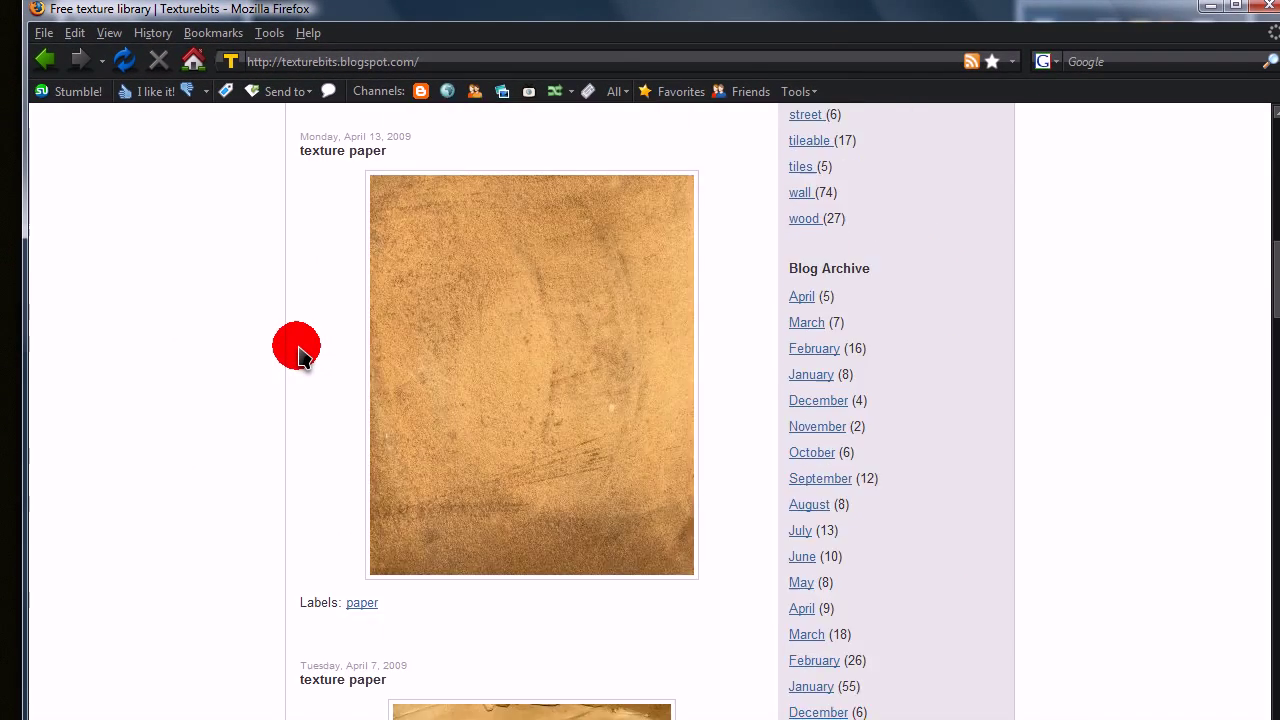
scroll("down", 3)
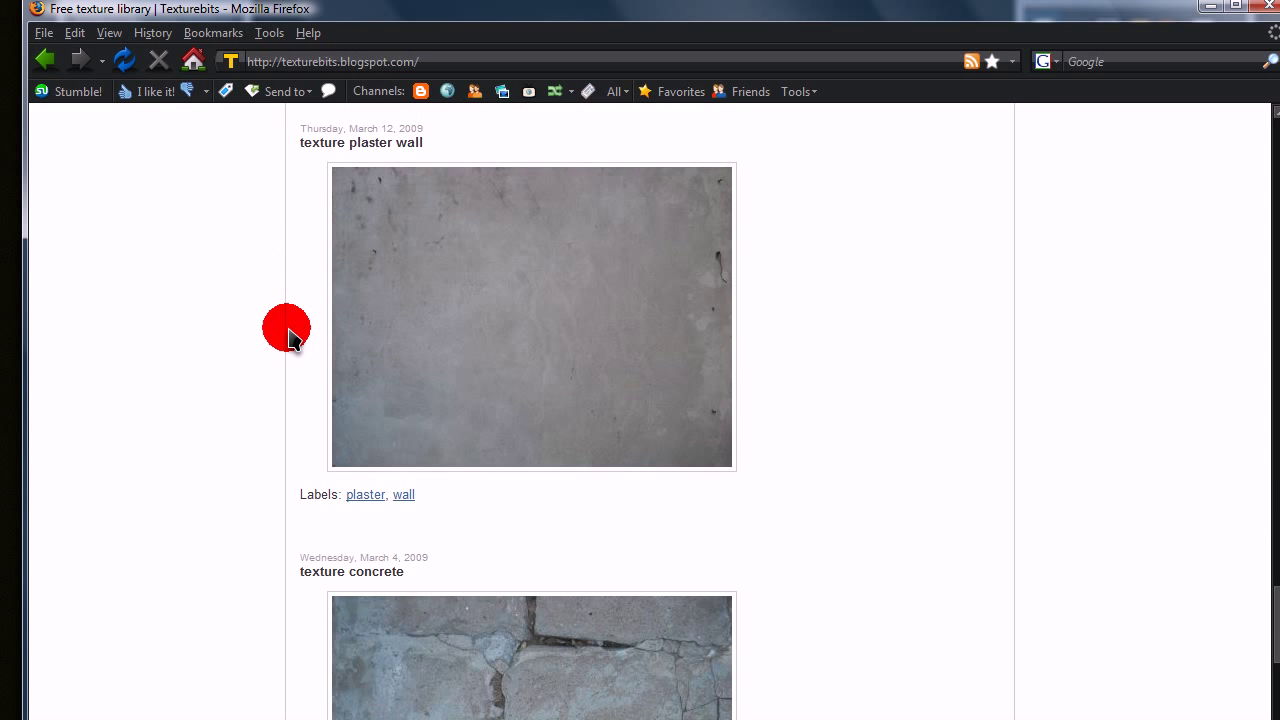
scroll("down", 3)
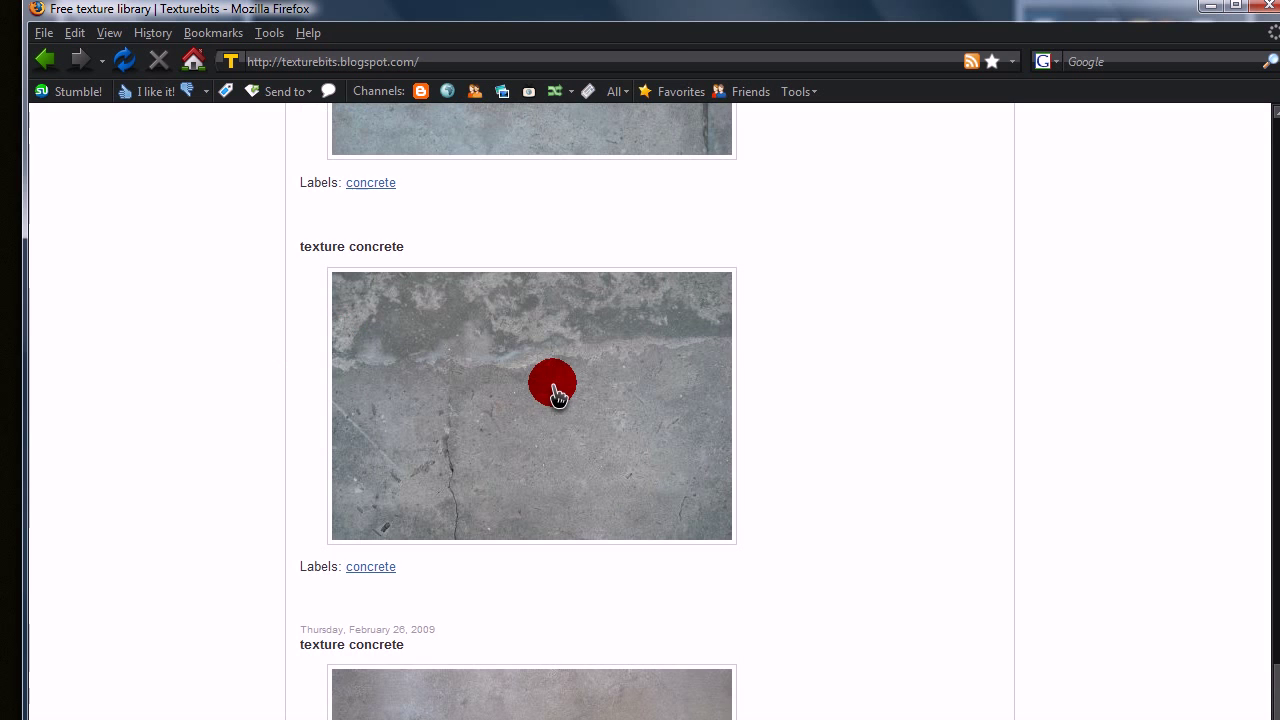
right_click(552, 384)
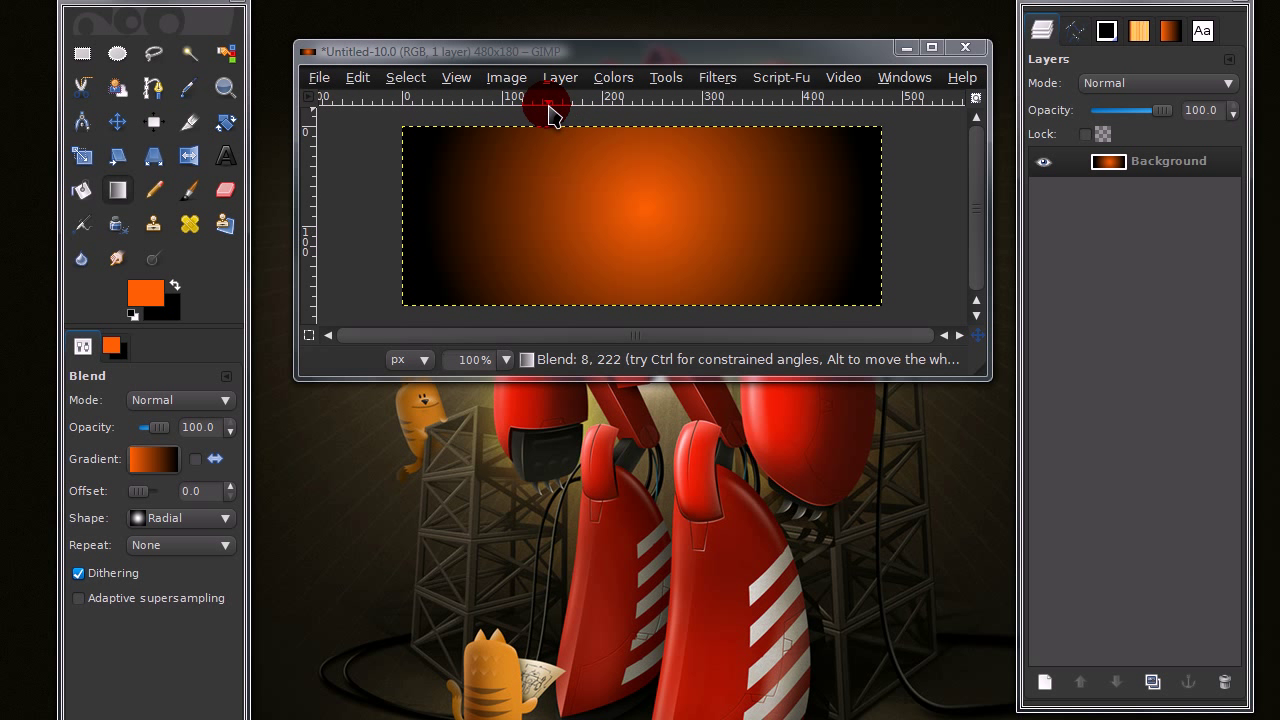
mouse_move(628, 60)
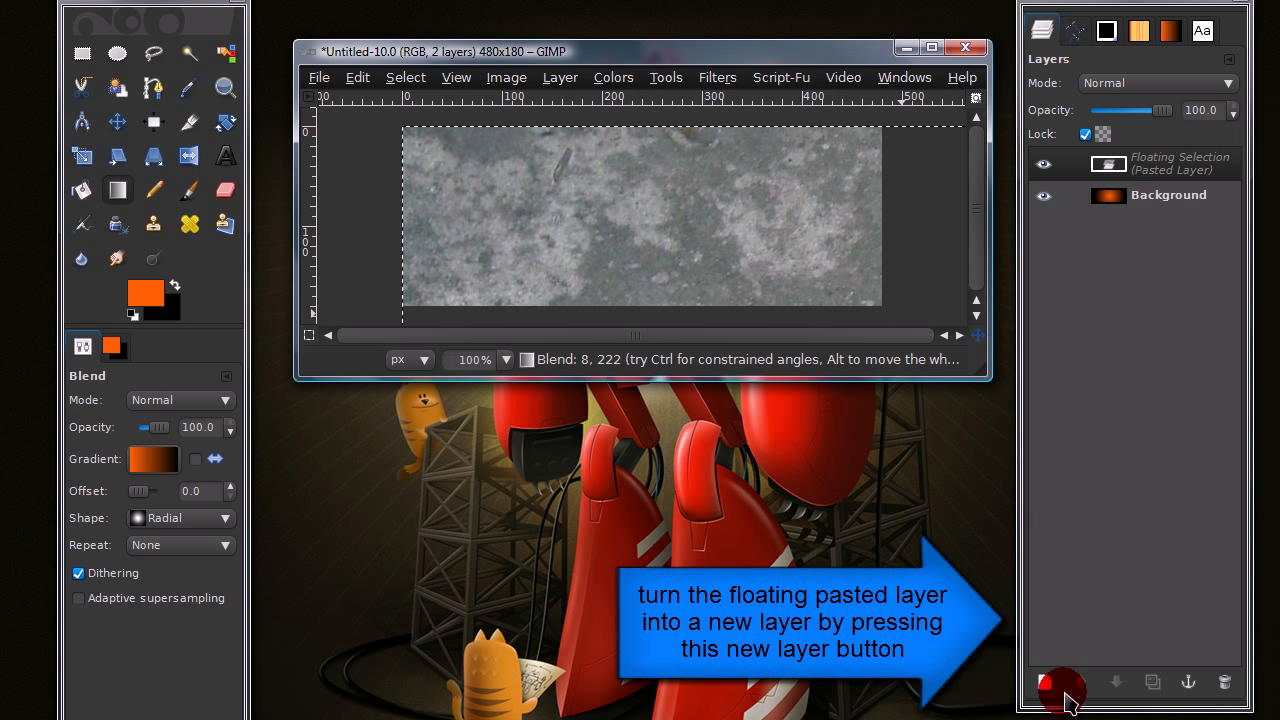
- Make the pasted concrete texture its own layer and scale it to cover the canvas
left_click(1044, 682)
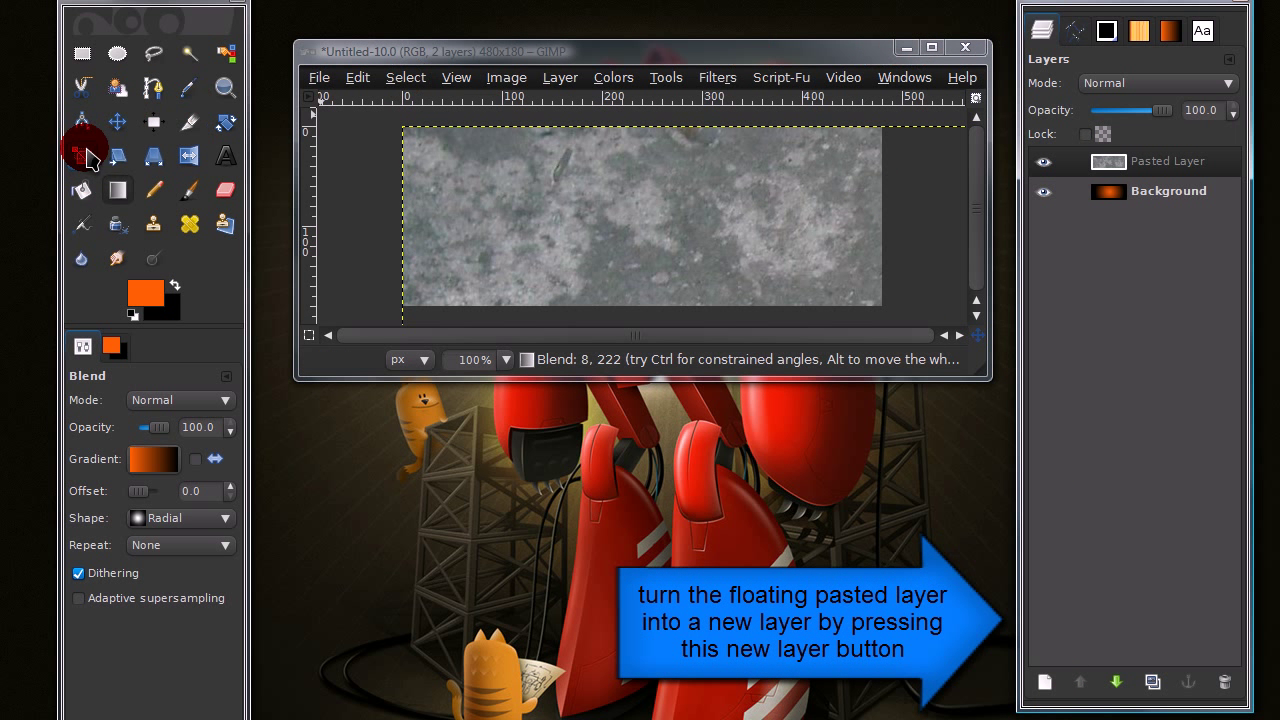
left_click(144, 122)
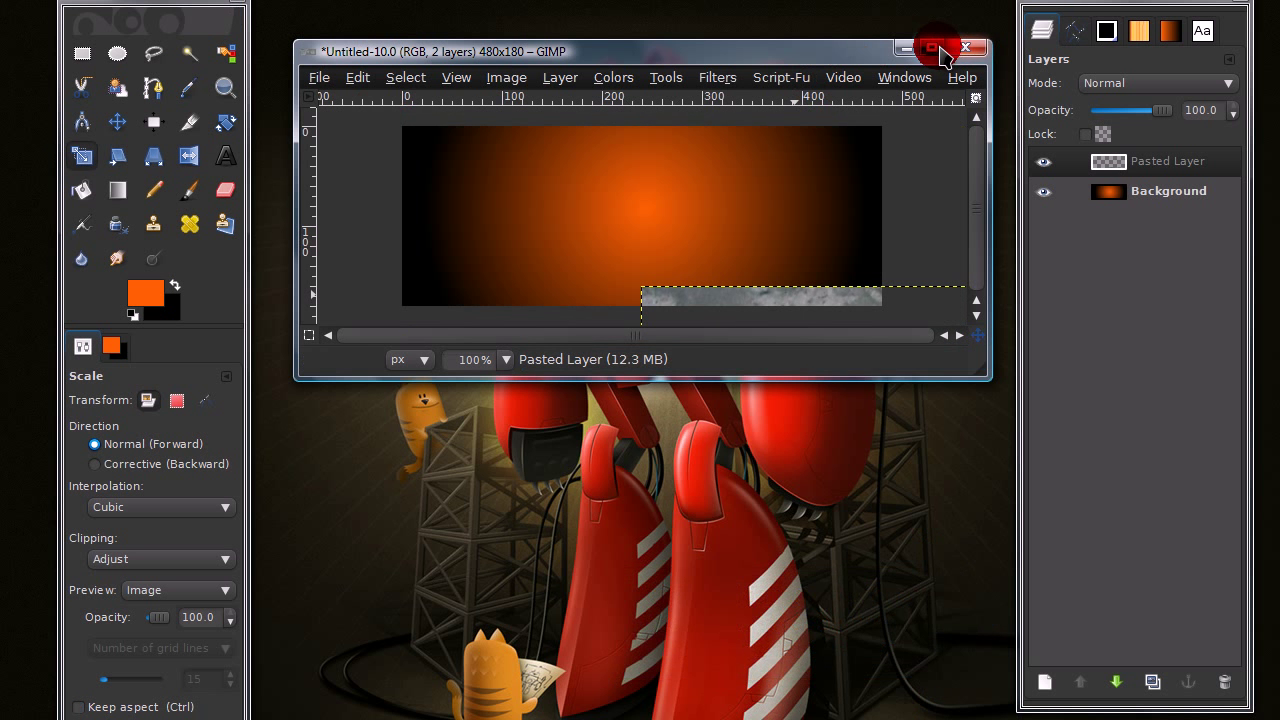
left_click(940, 48)
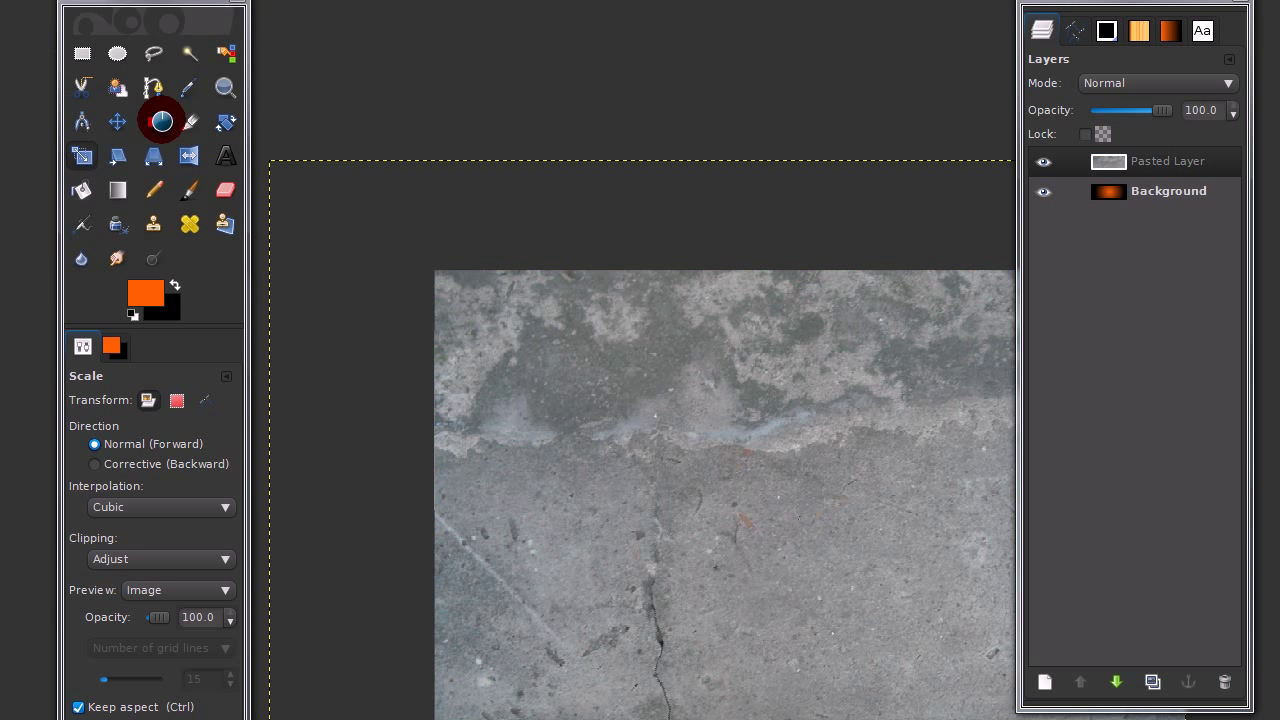
left_click(116, 122)
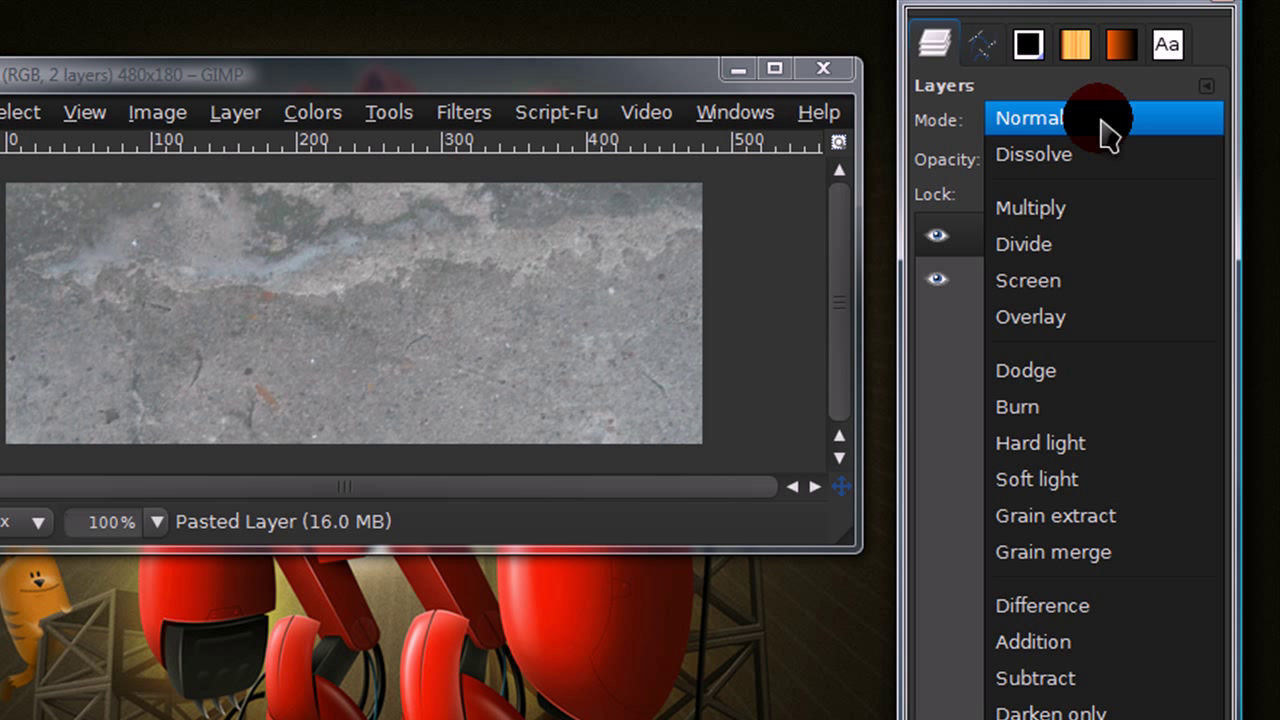
- Blend the concrete layer with Grain merge and lower its opacity slightly
left_click(1052, 552)
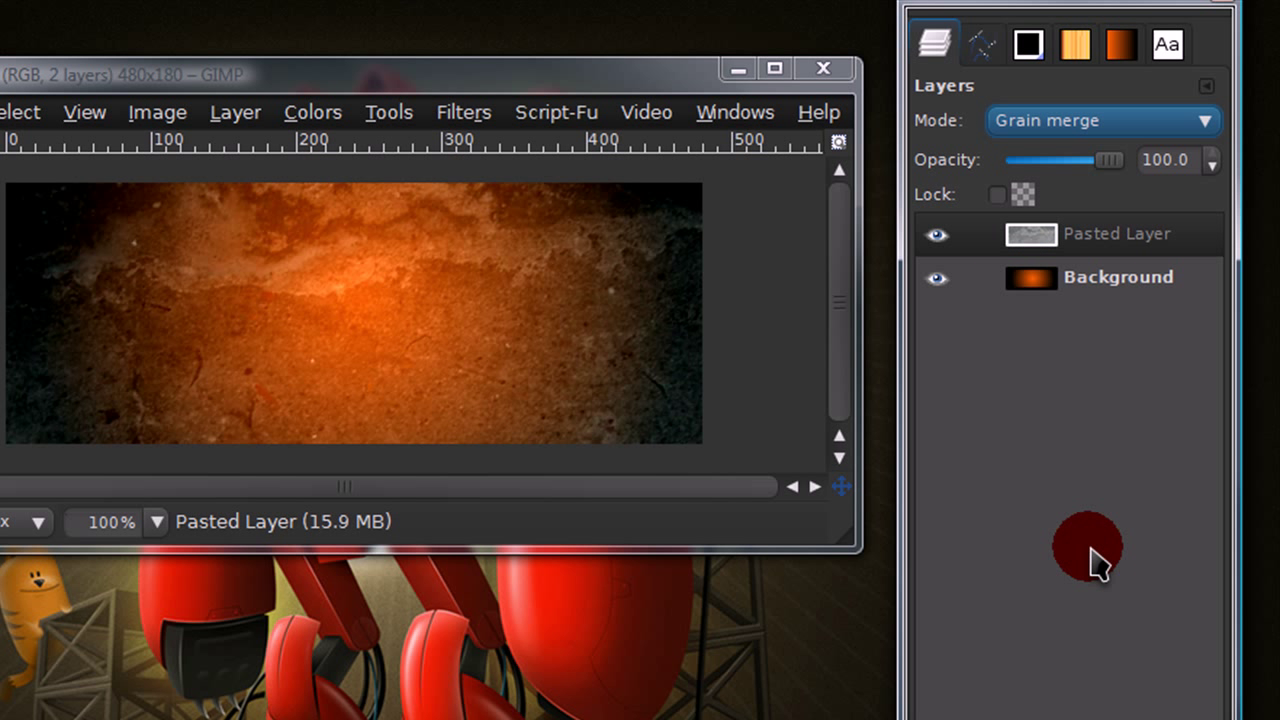
left_click_drag(1110, 160, 1090, 160)
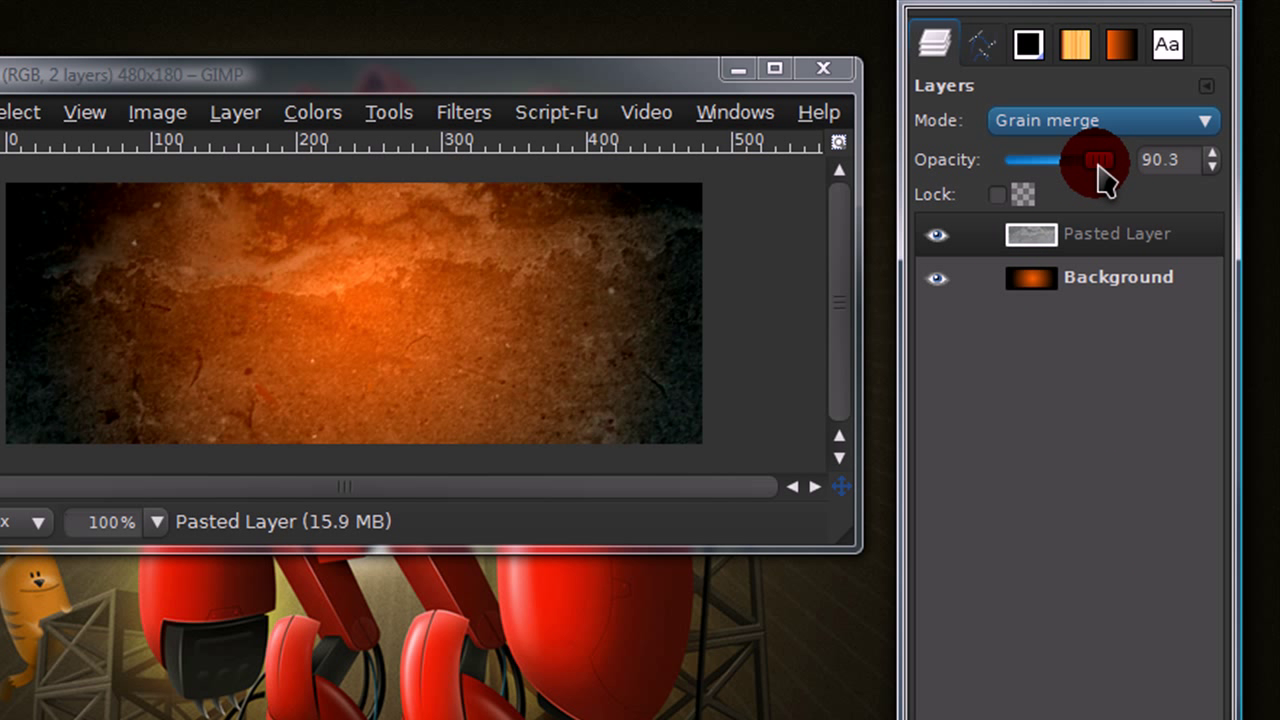
left_click_drag(1090, 160, 1076, 160)
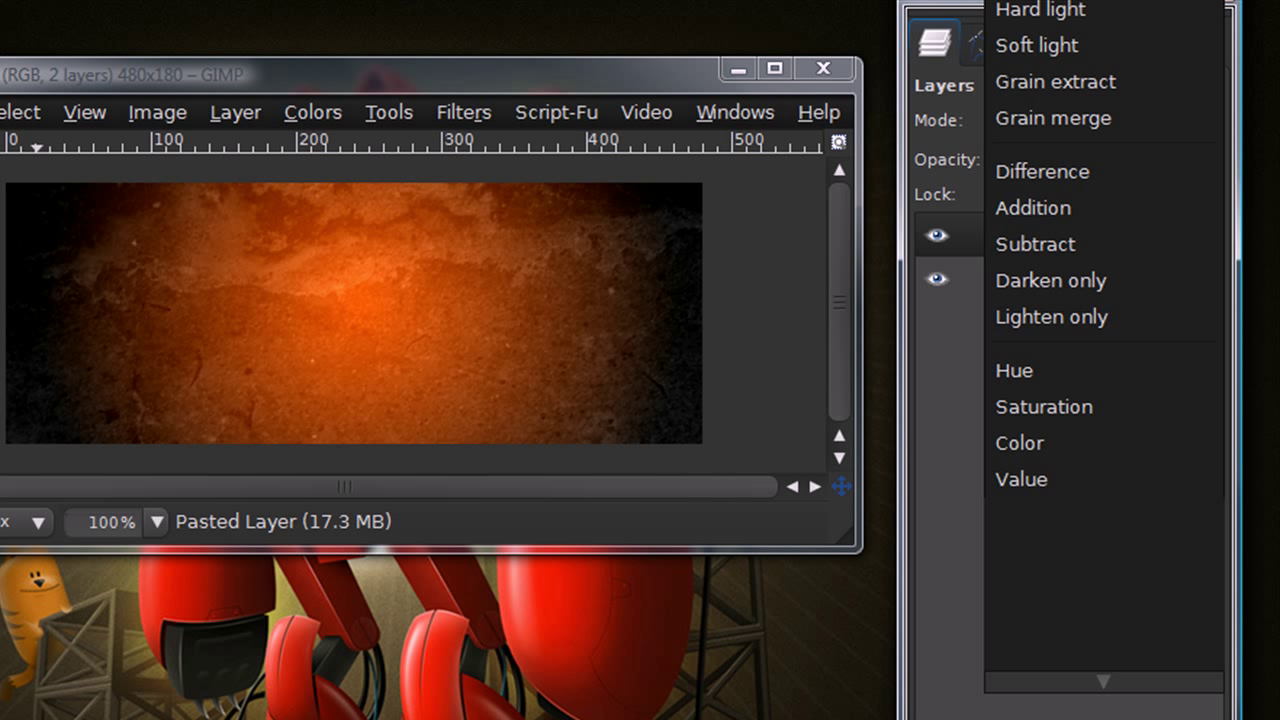
- Try Overlay mode, settle at about 64% opacity, and bring up a second concrete texture
left_click(1024, 120)
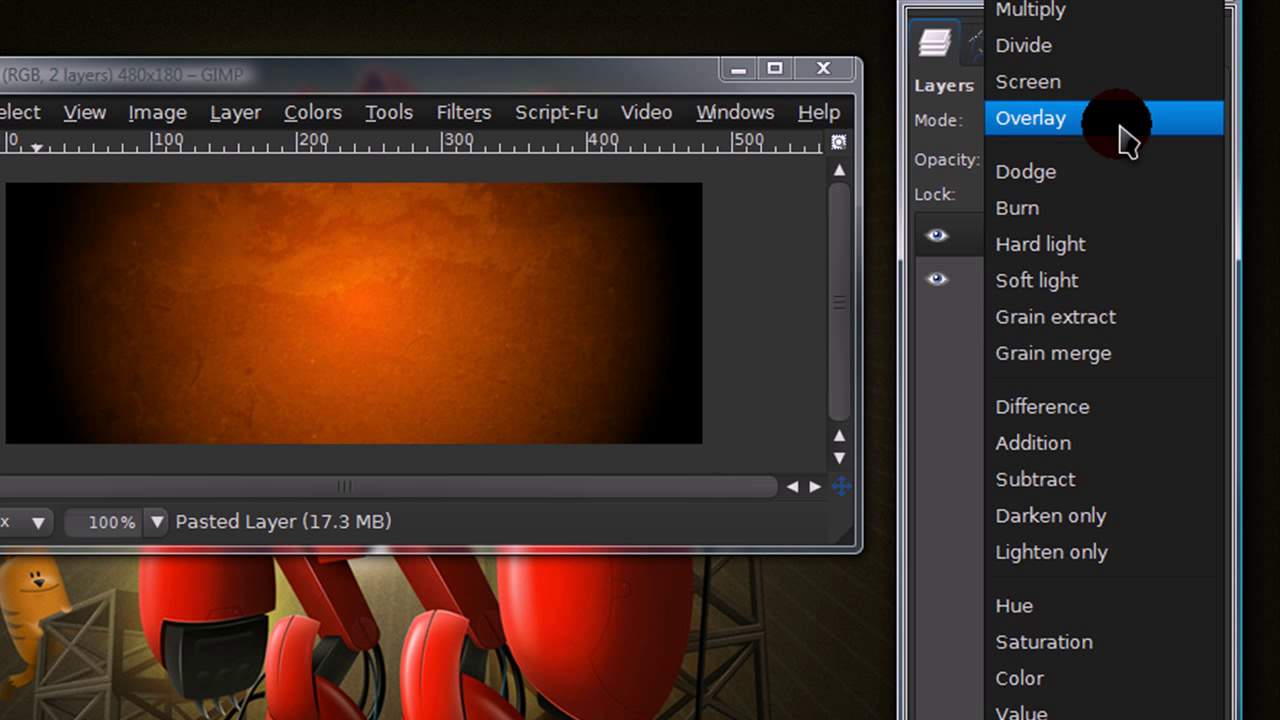
left_click(1052, 352)
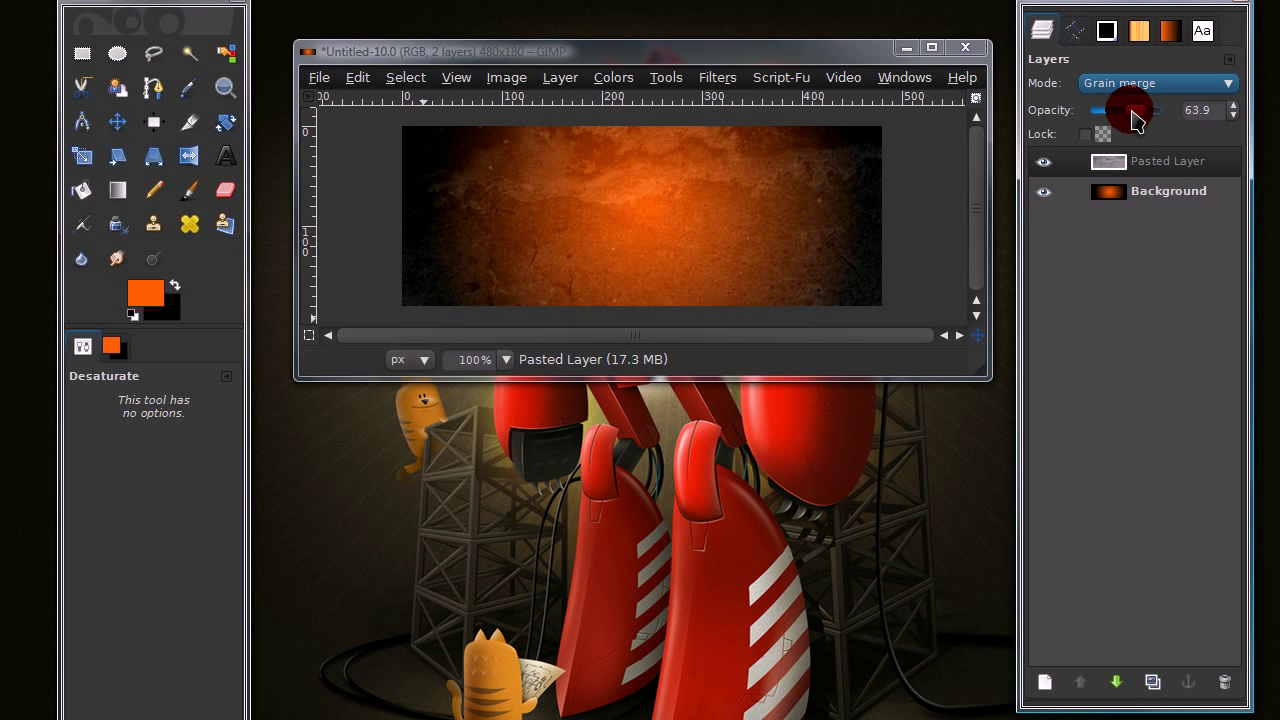
left_click_drag(1130, 110, 1124, 110)
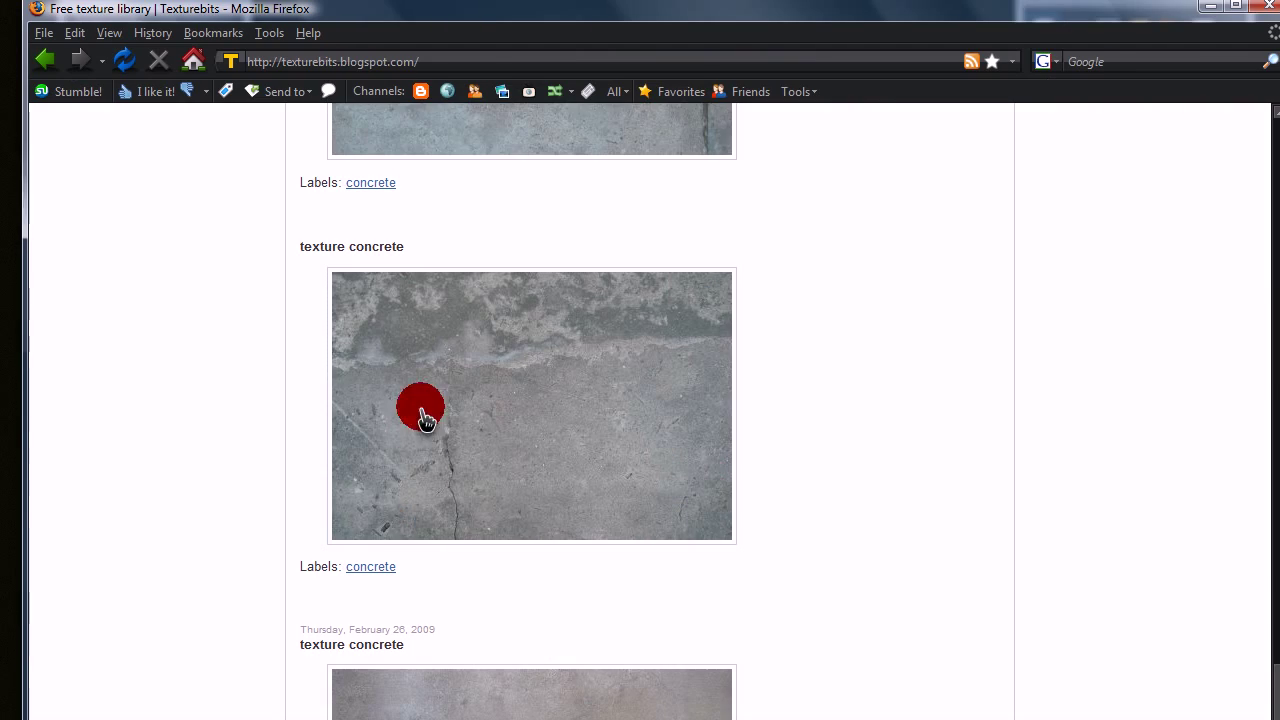
left_click(420, 408)
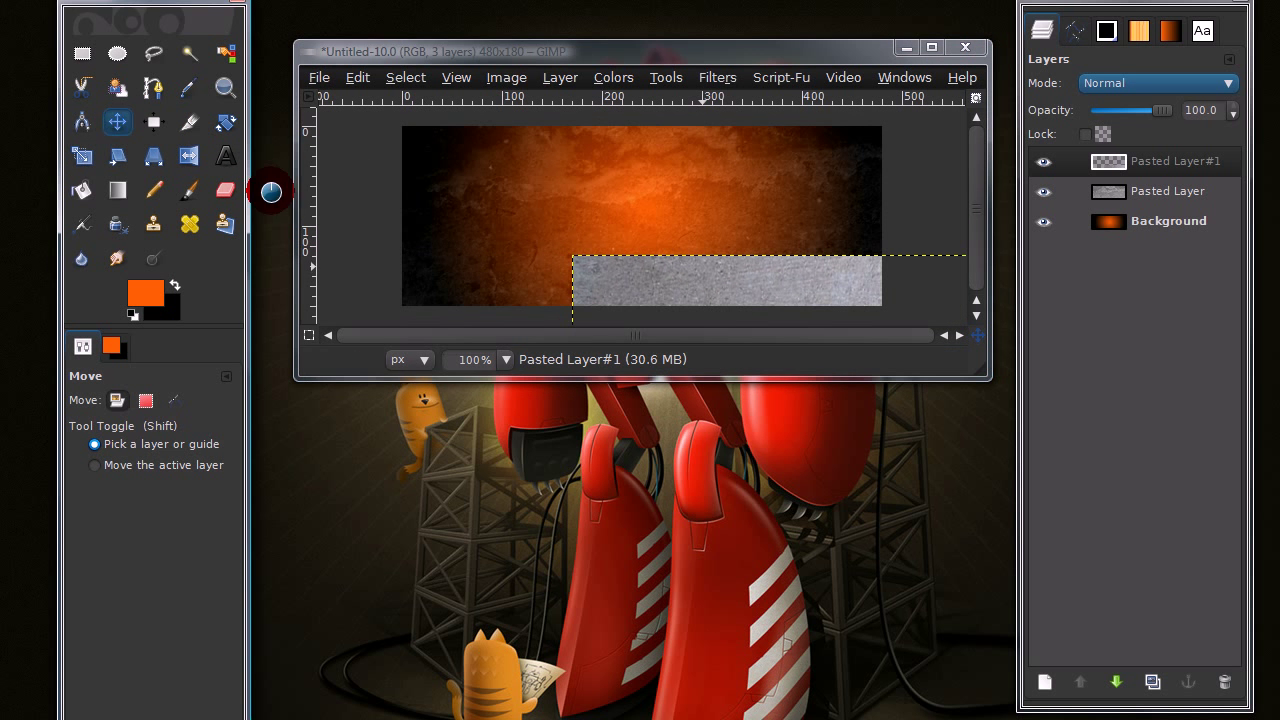
- Stretch the second concrete texture over the banner and set it to Overlay mode
left_click(1044, 160)
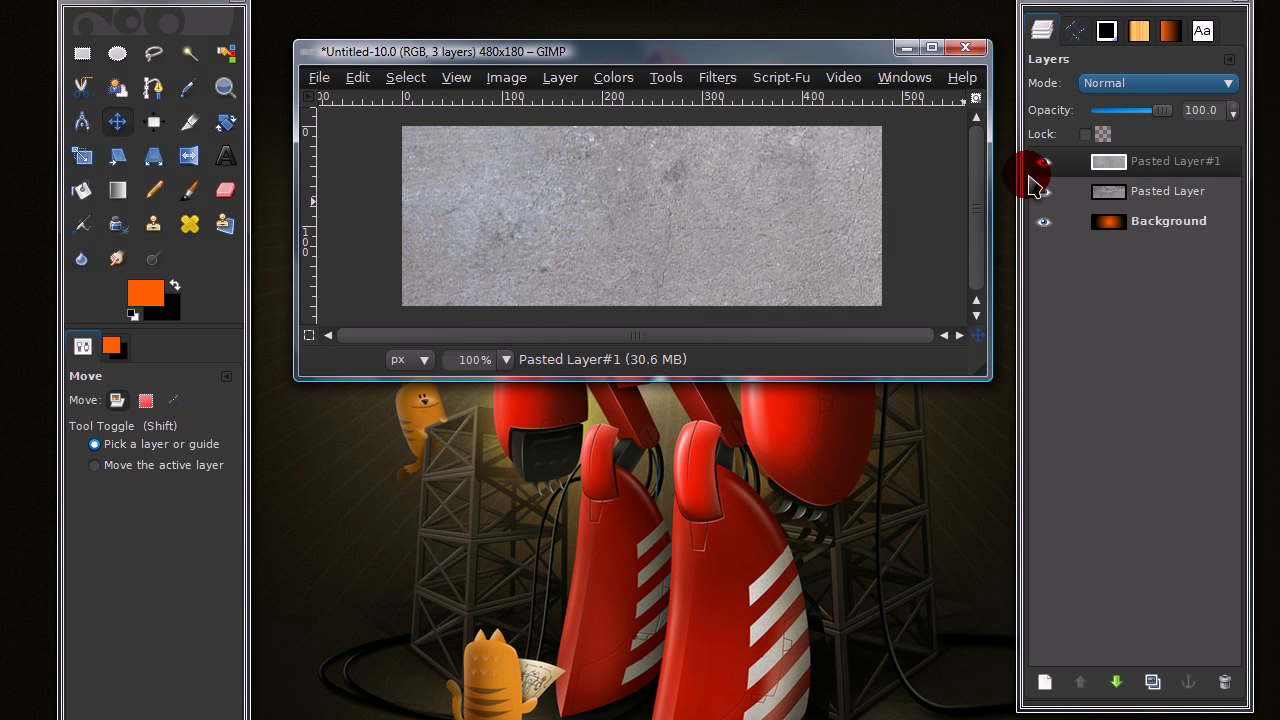
left_click(1156, 84)
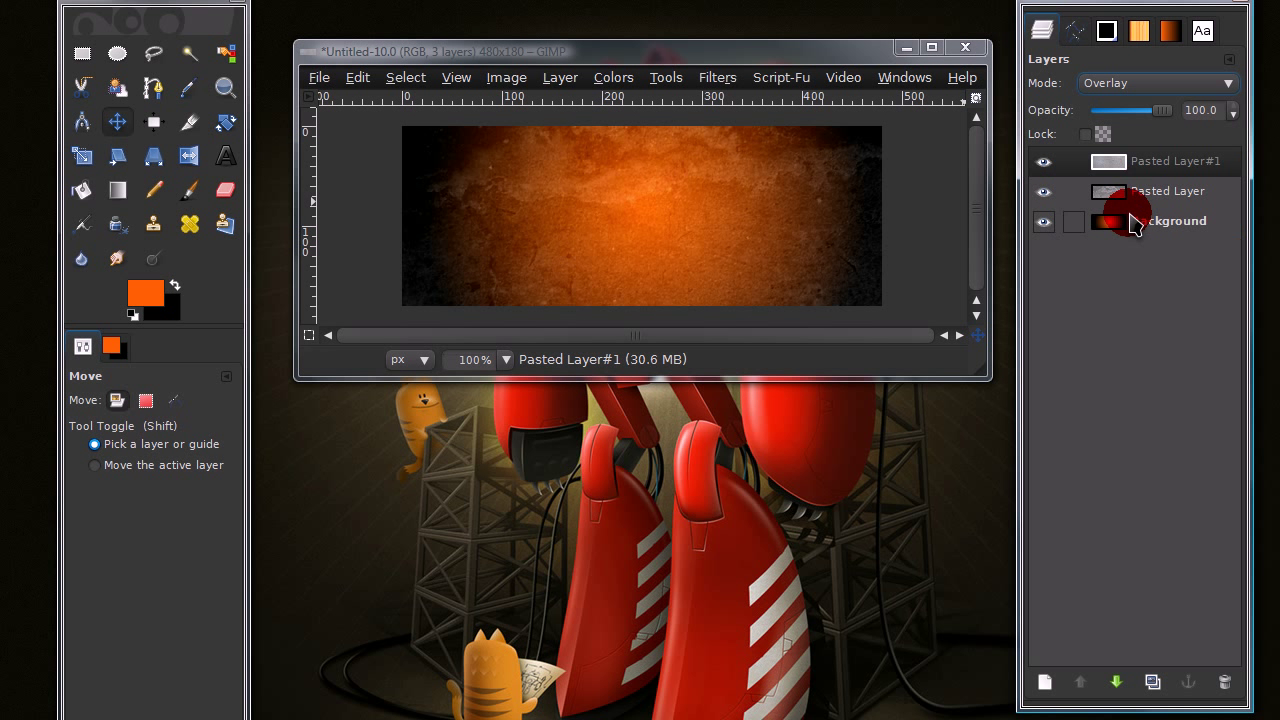
left_click(1164, 160)
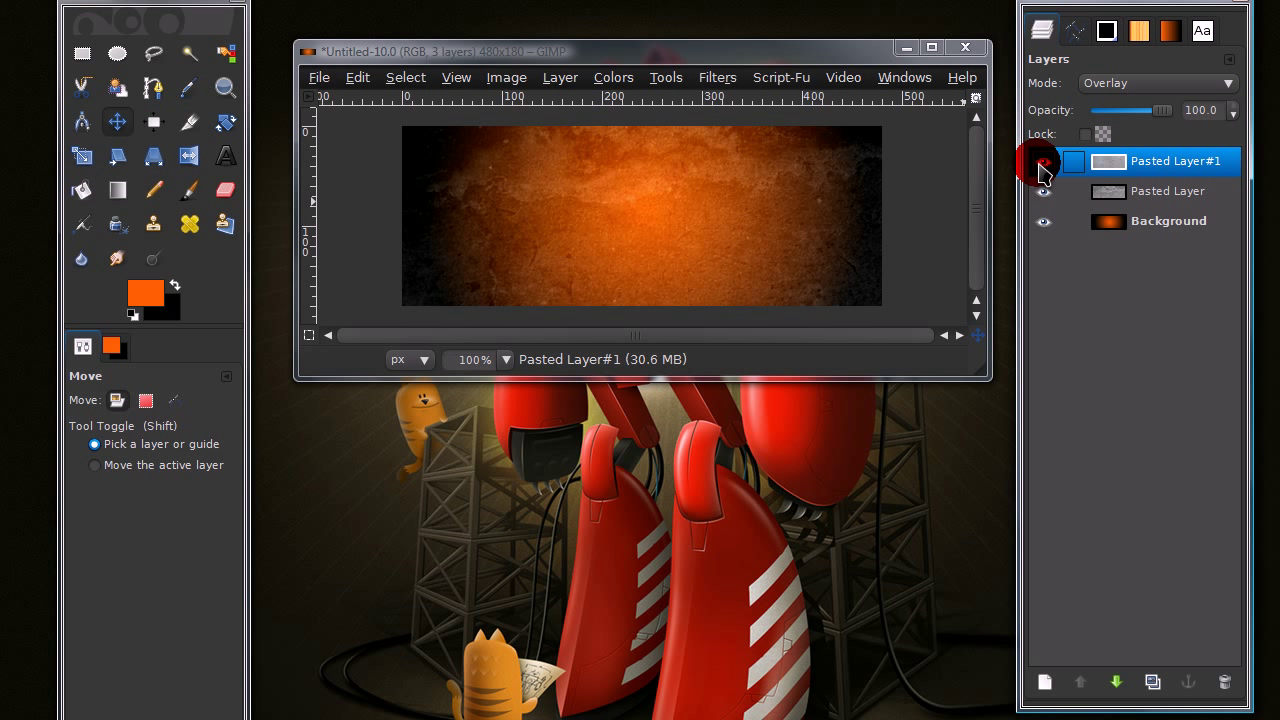
left_click(1044, 162)
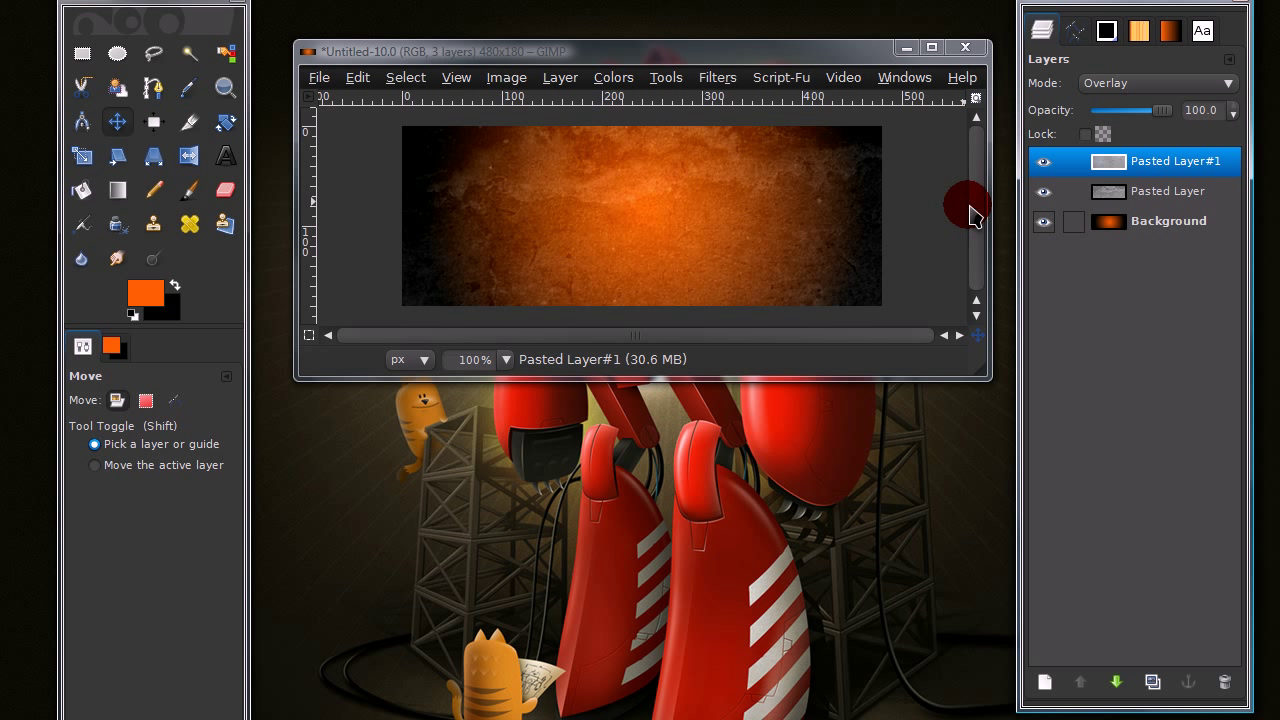
mouse_move(920, 270)
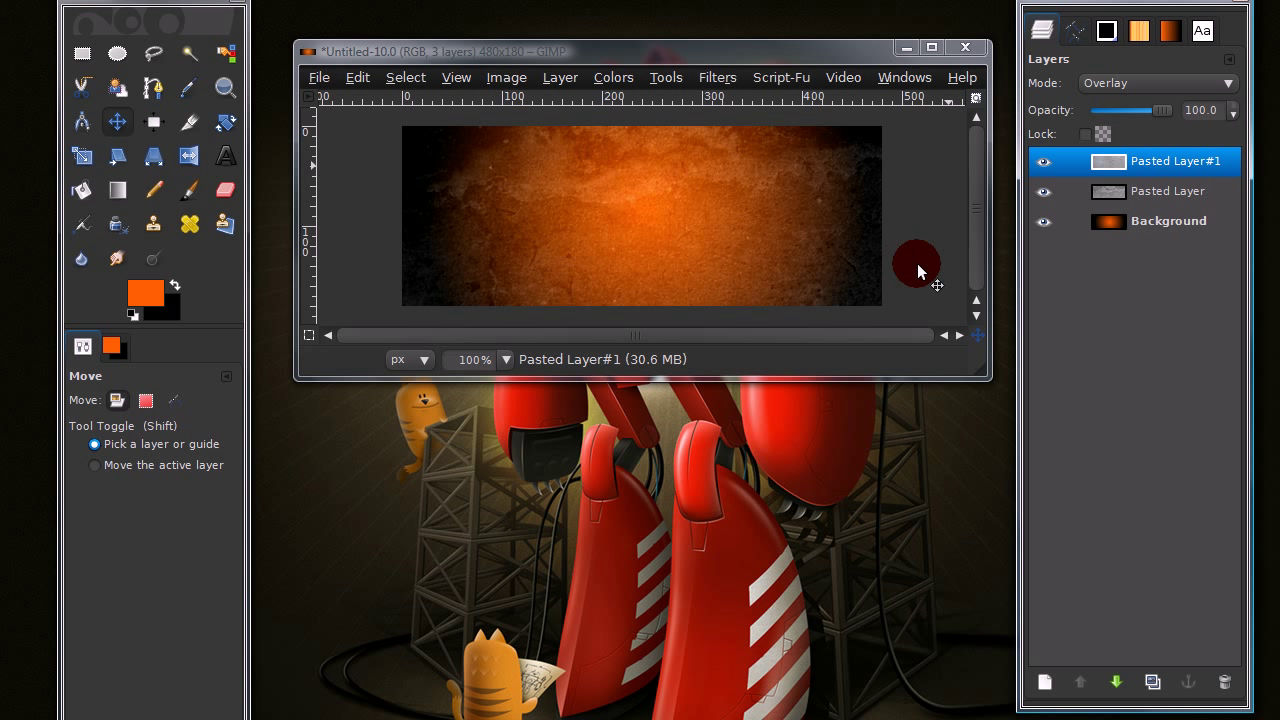
mouse_move(1044, 682)
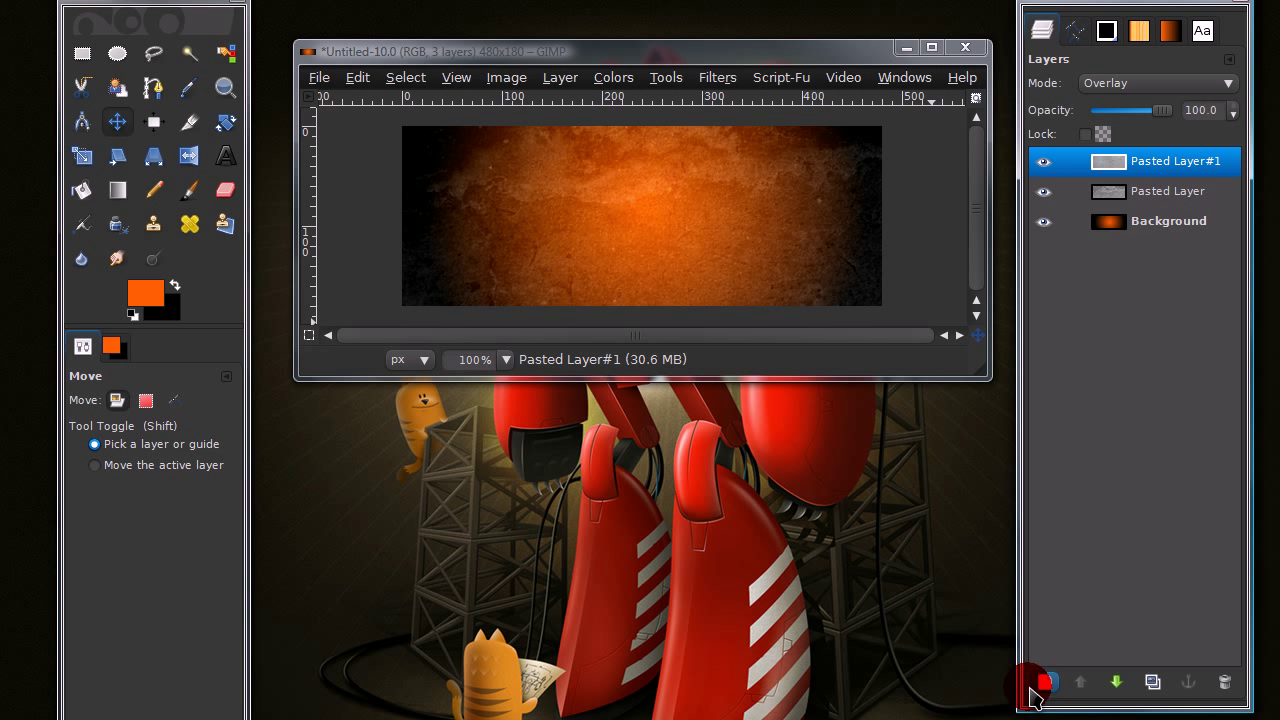
- Add a new transparent layer on top and pick the Pencil tool for hard-edged pixels
left_click(1044, 682)
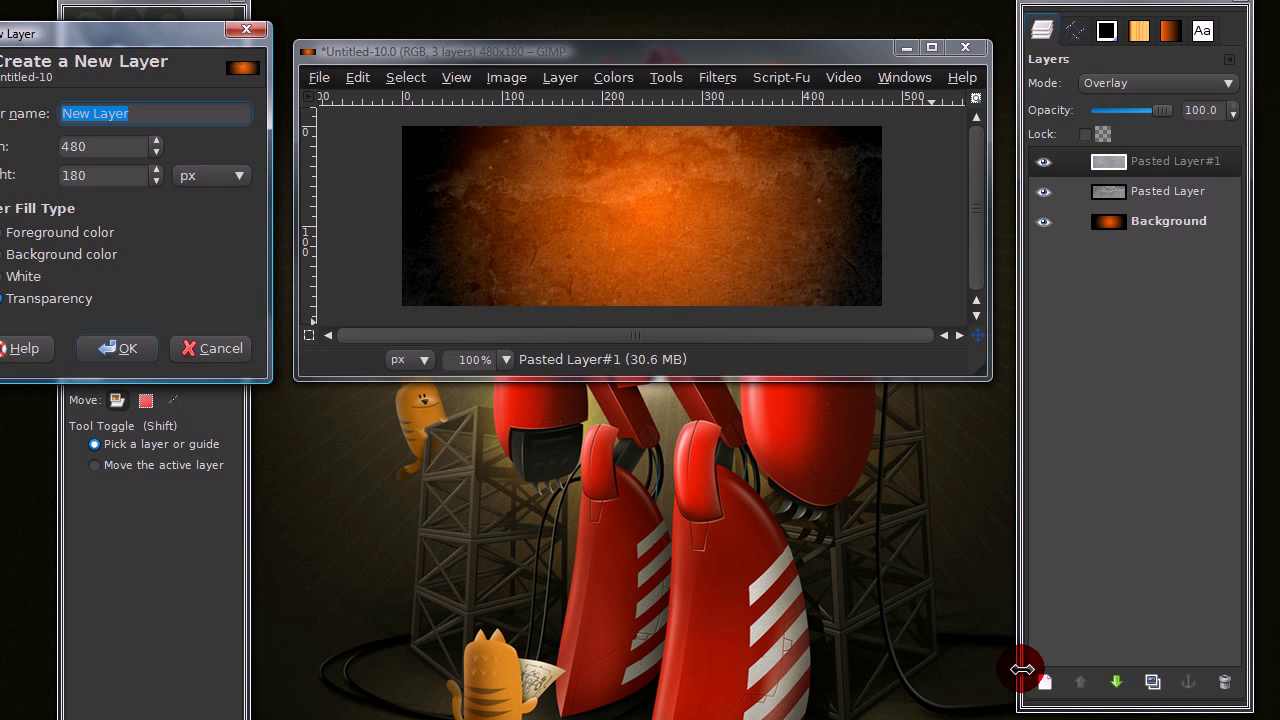
left_click(116, 348)
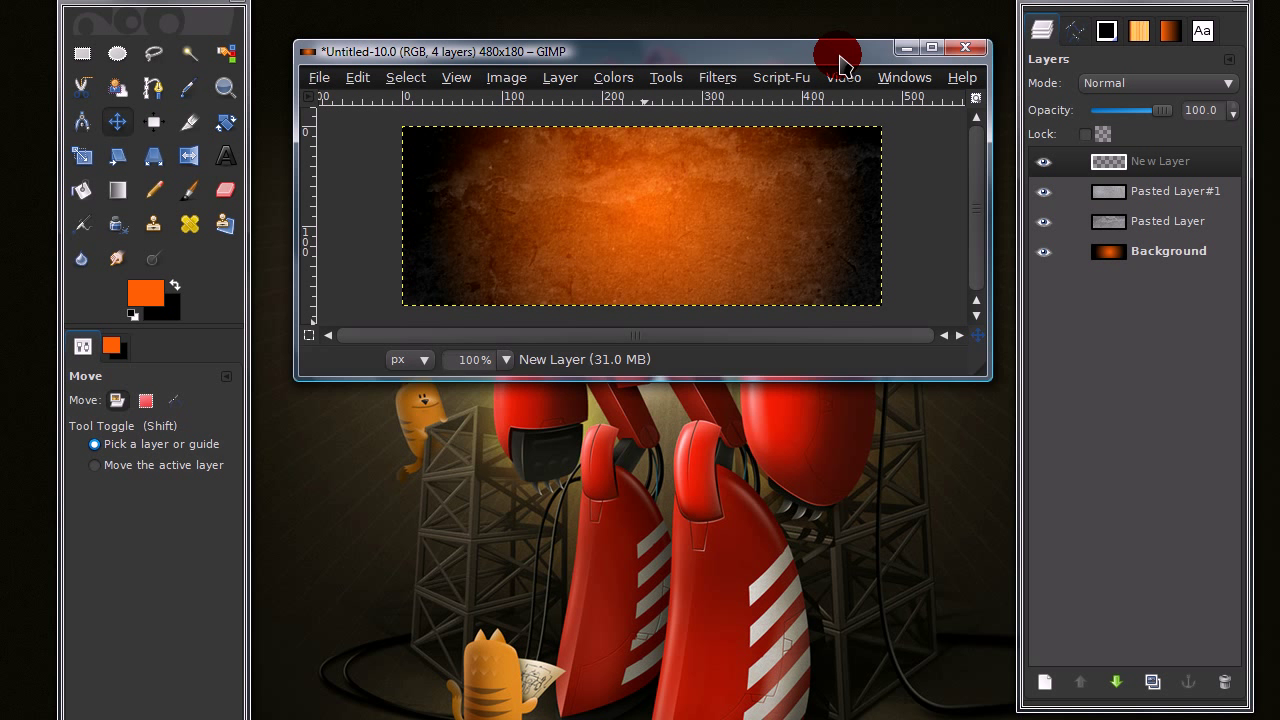
left_click(152, 190)
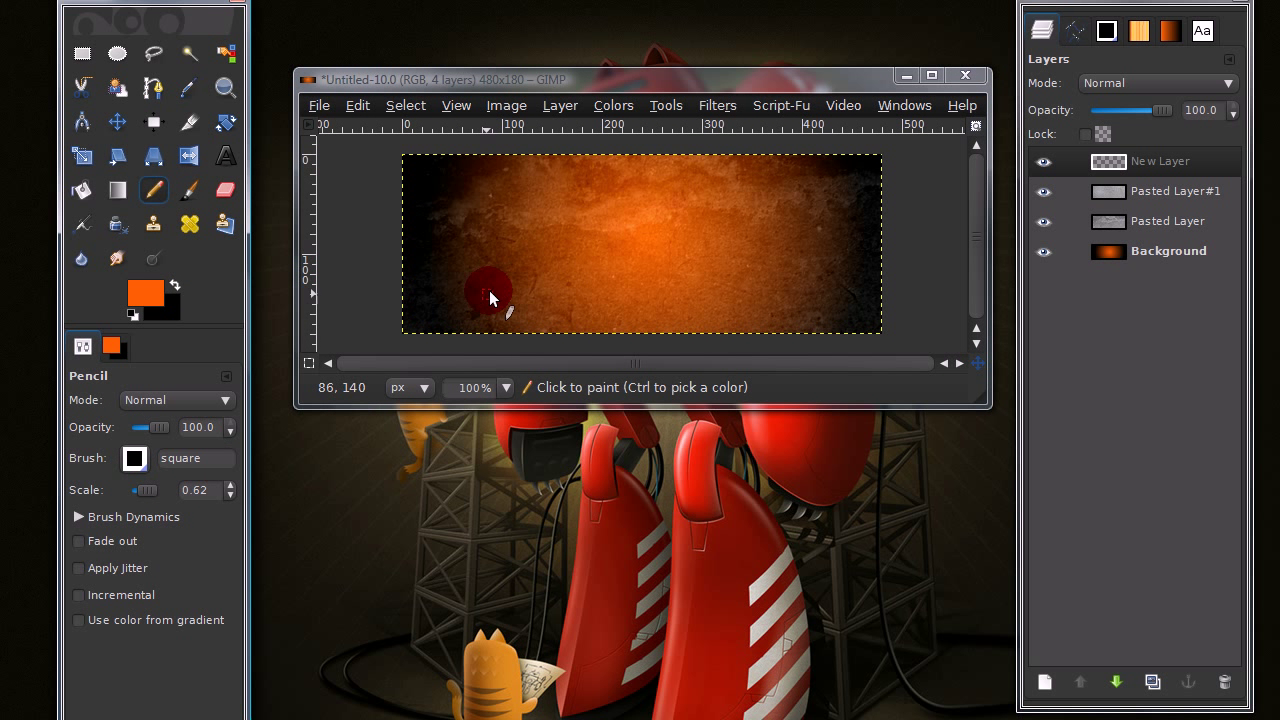
mouse_move(436, 268)
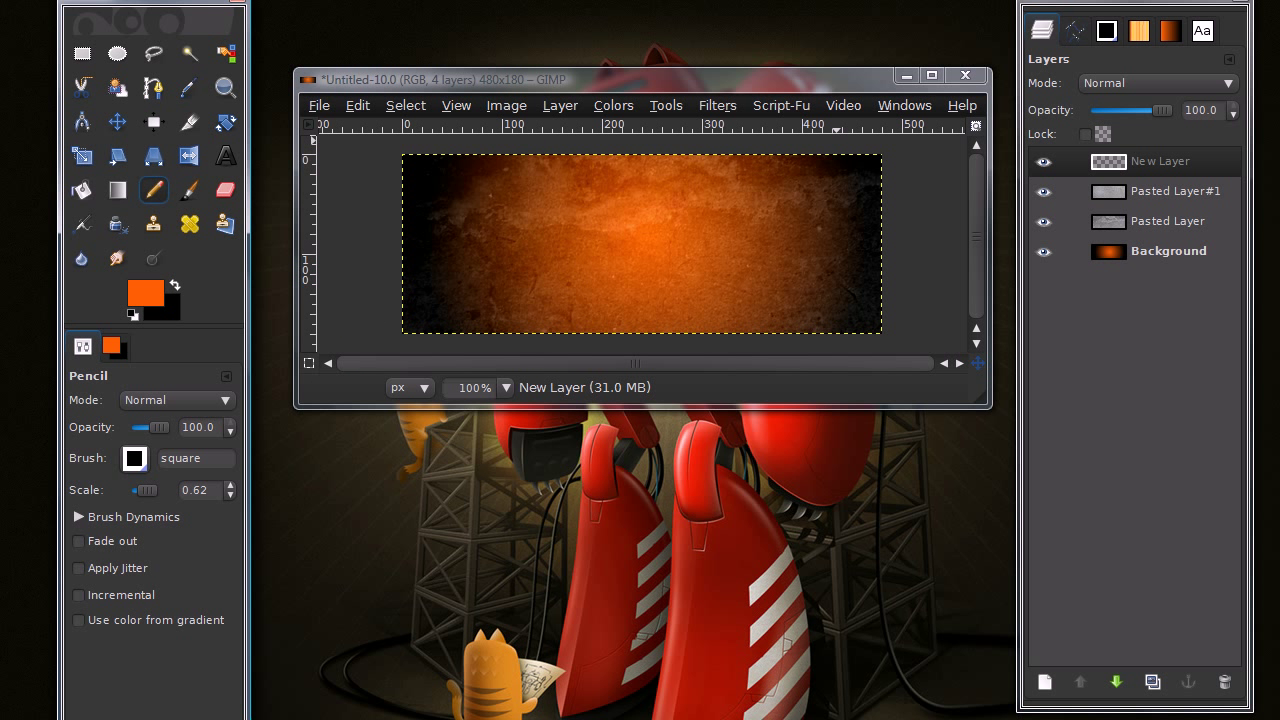
left_click(1074, 30)
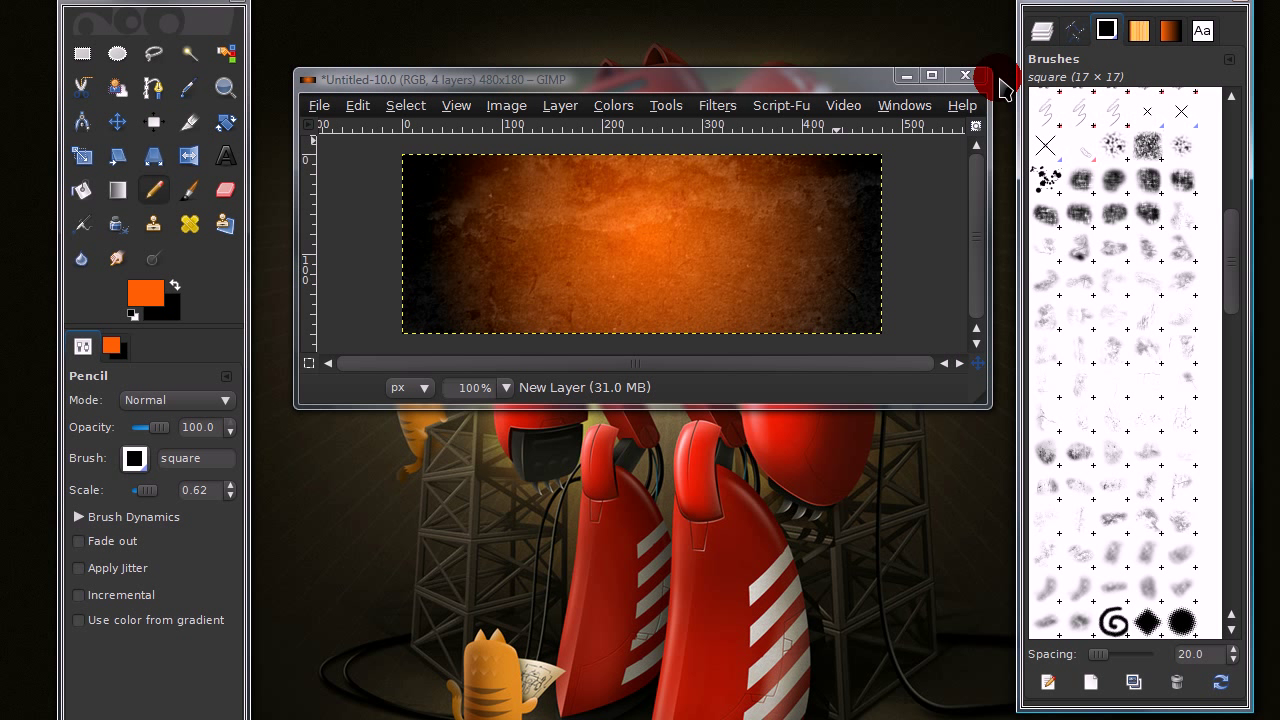
- Start a new custom brush with a square shape and radius 13.9
left_click(904, 104)
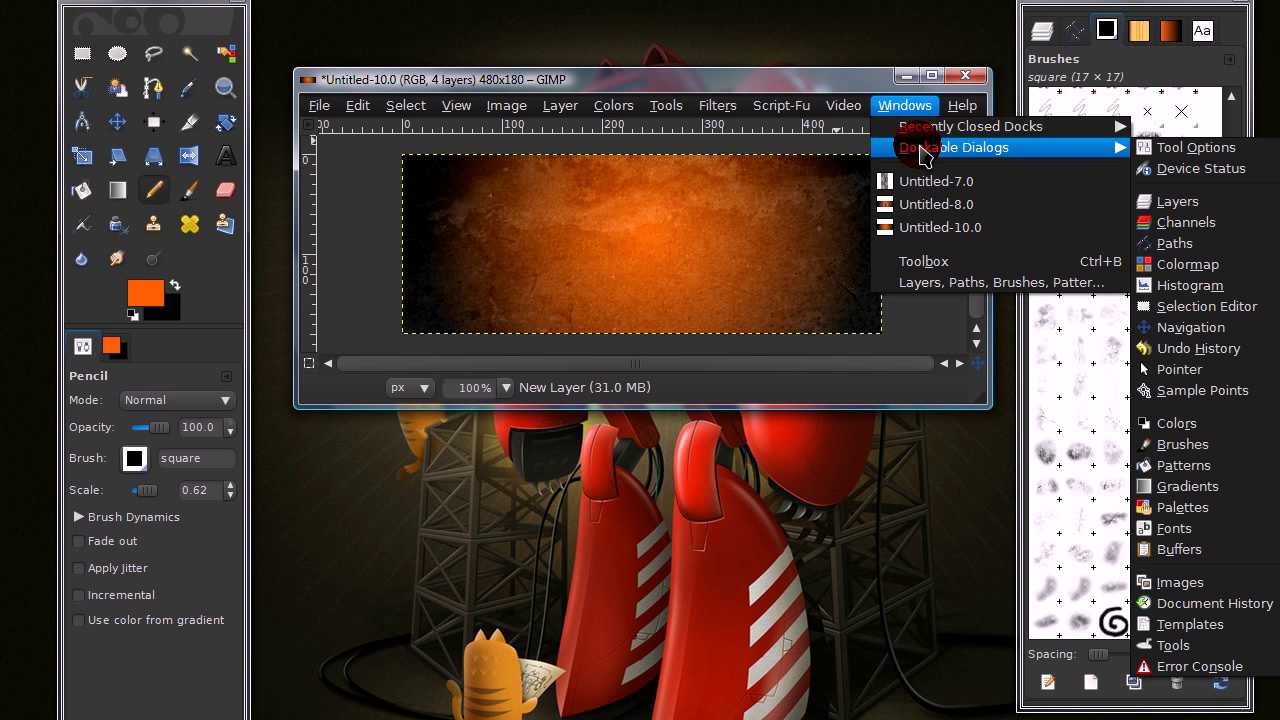
mouse_move(960, 126)
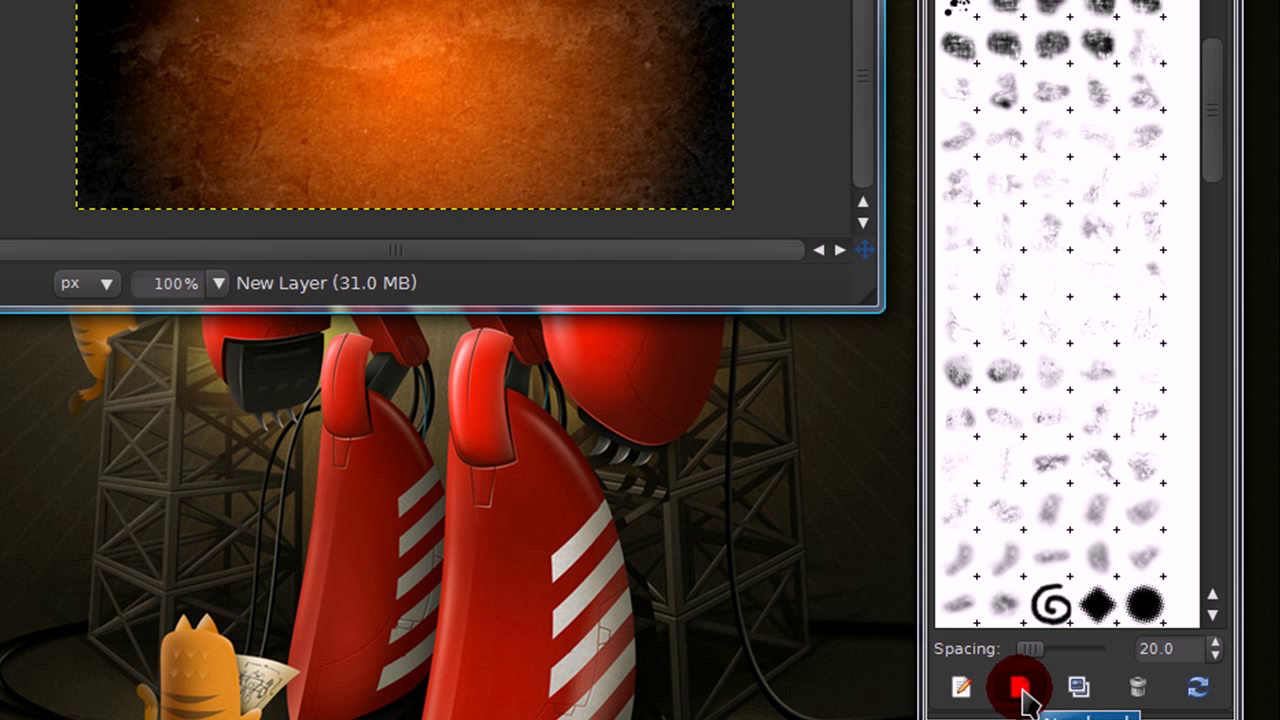
left_click(1020, 688)
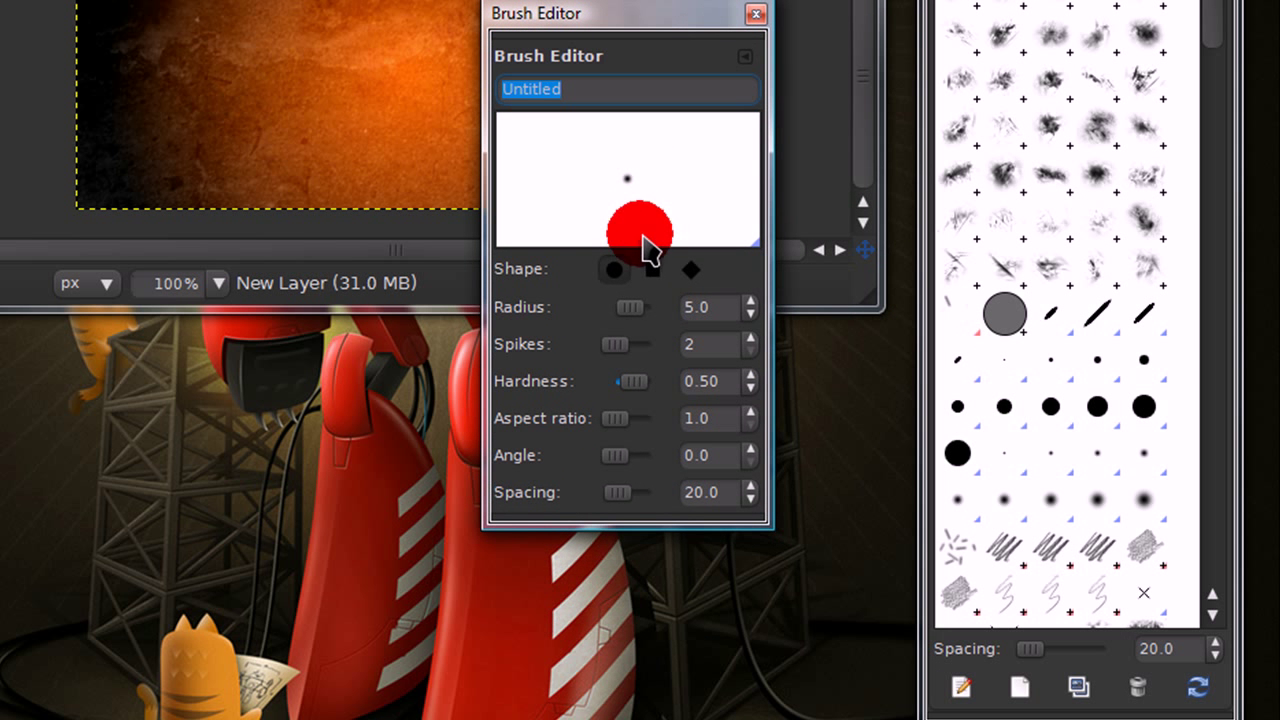
left_click(652, 268)
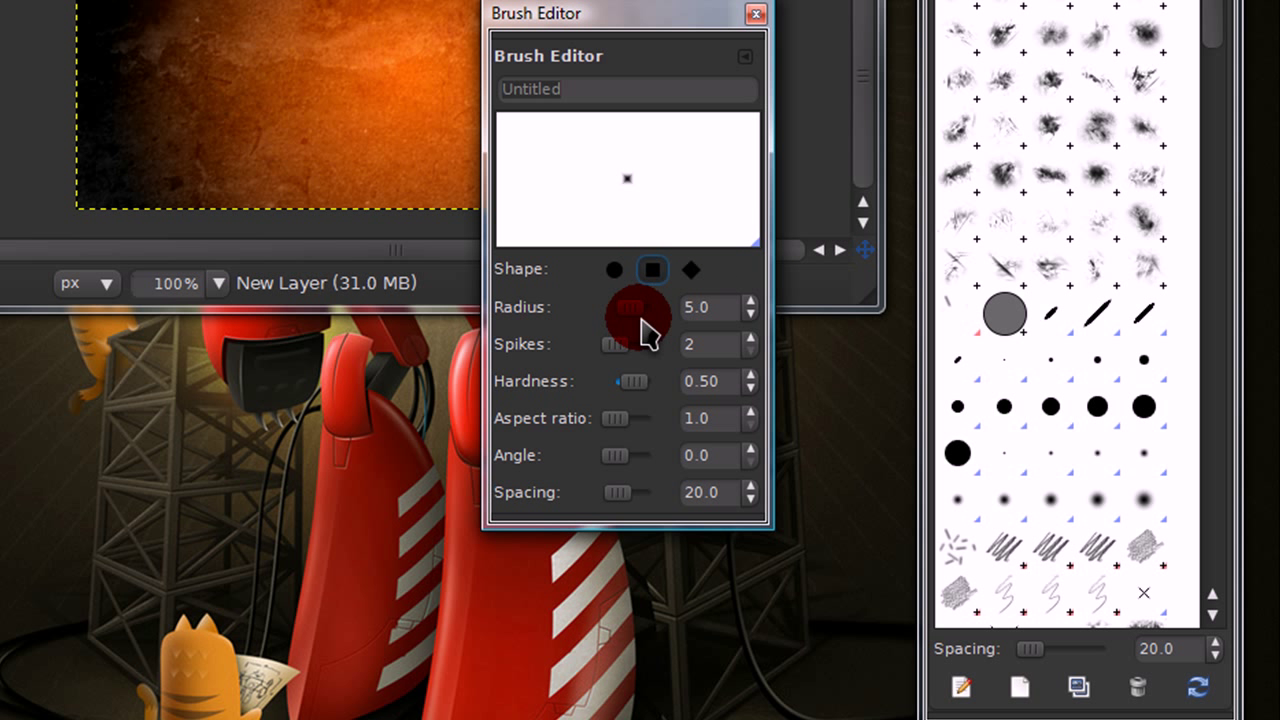
left_click_drag(630, 310, 644, 304)
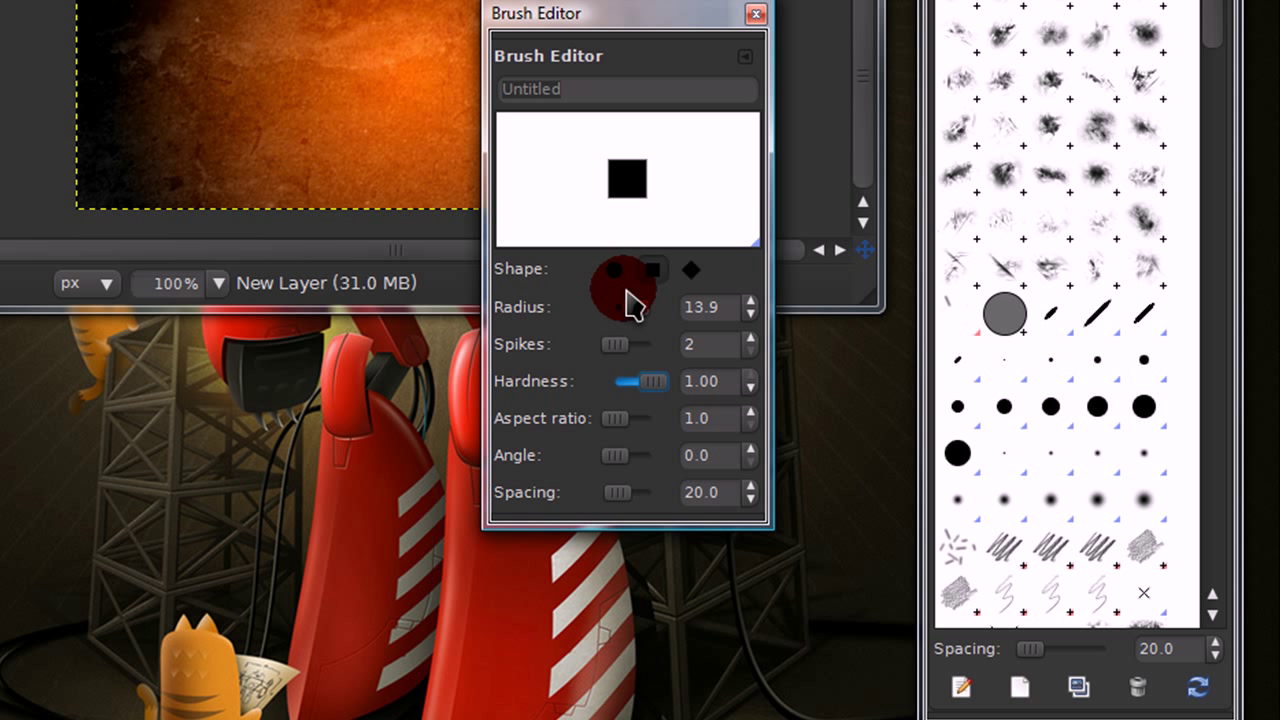
left_click(652, 270)
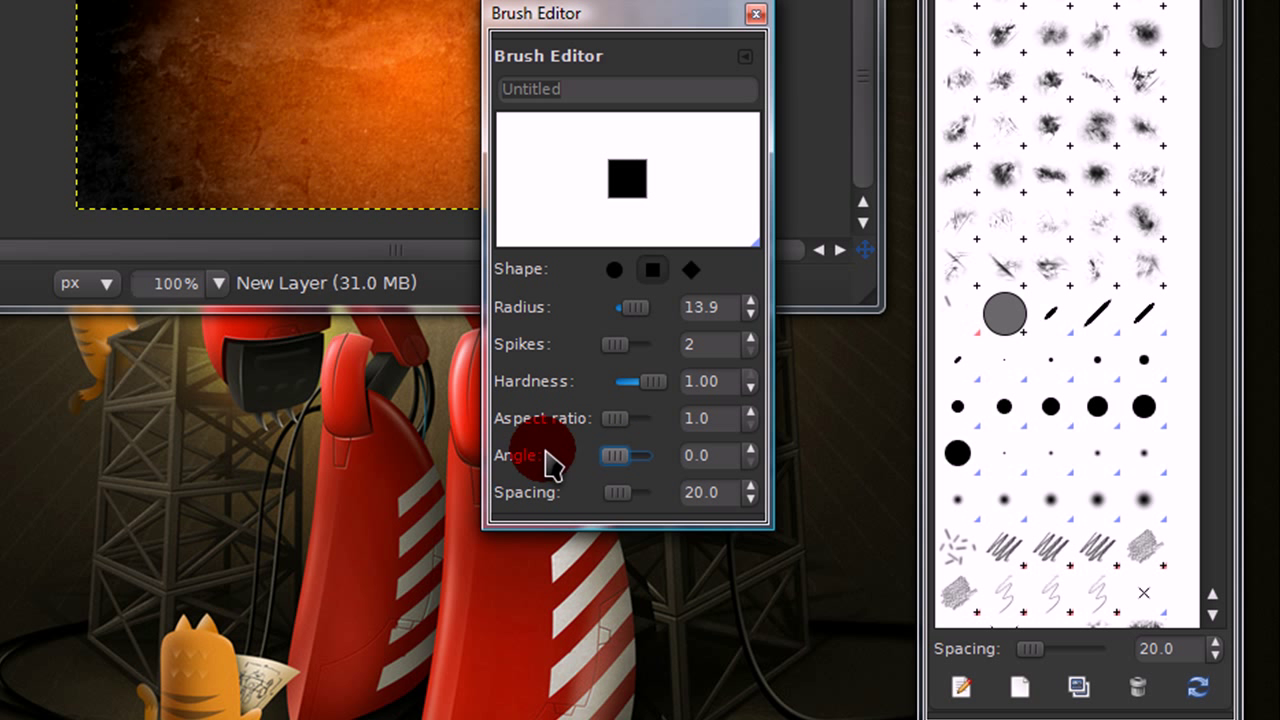
mouse_move(624, 436)
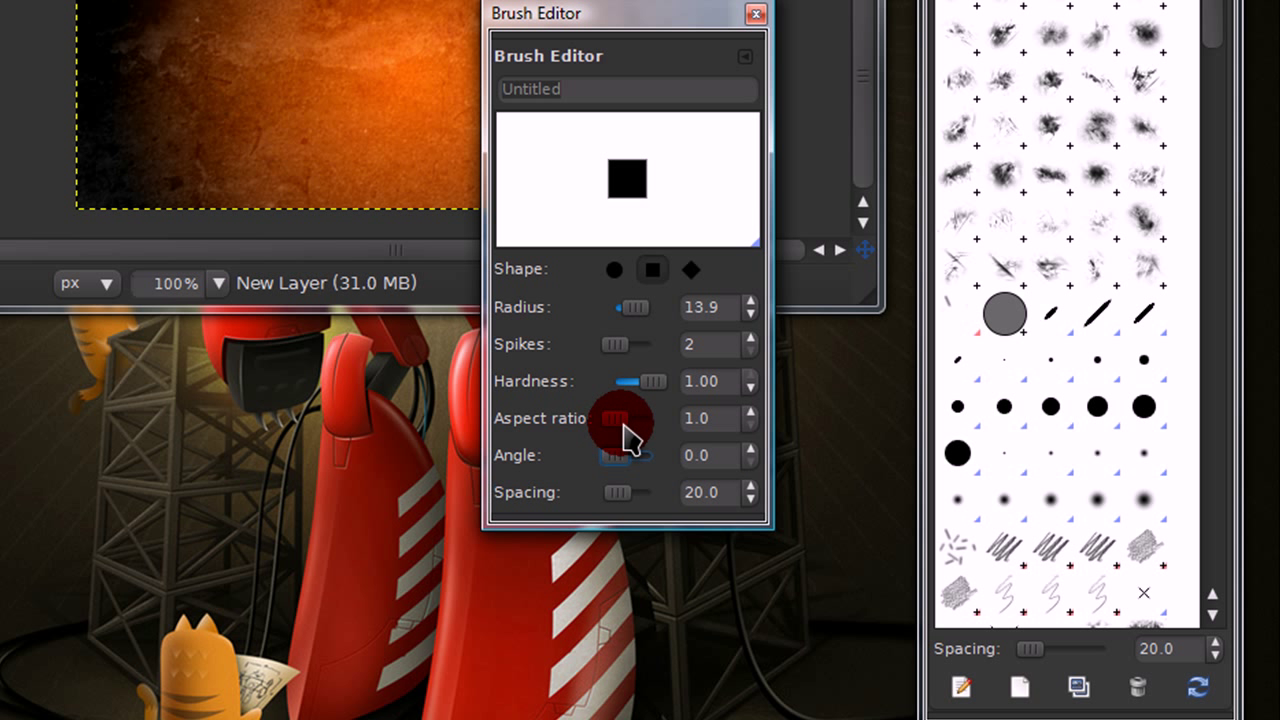
- Set brush spacing to 1, close the editor, and remove the Untitled brush
left_click_drag(610, 492, 660, 492)
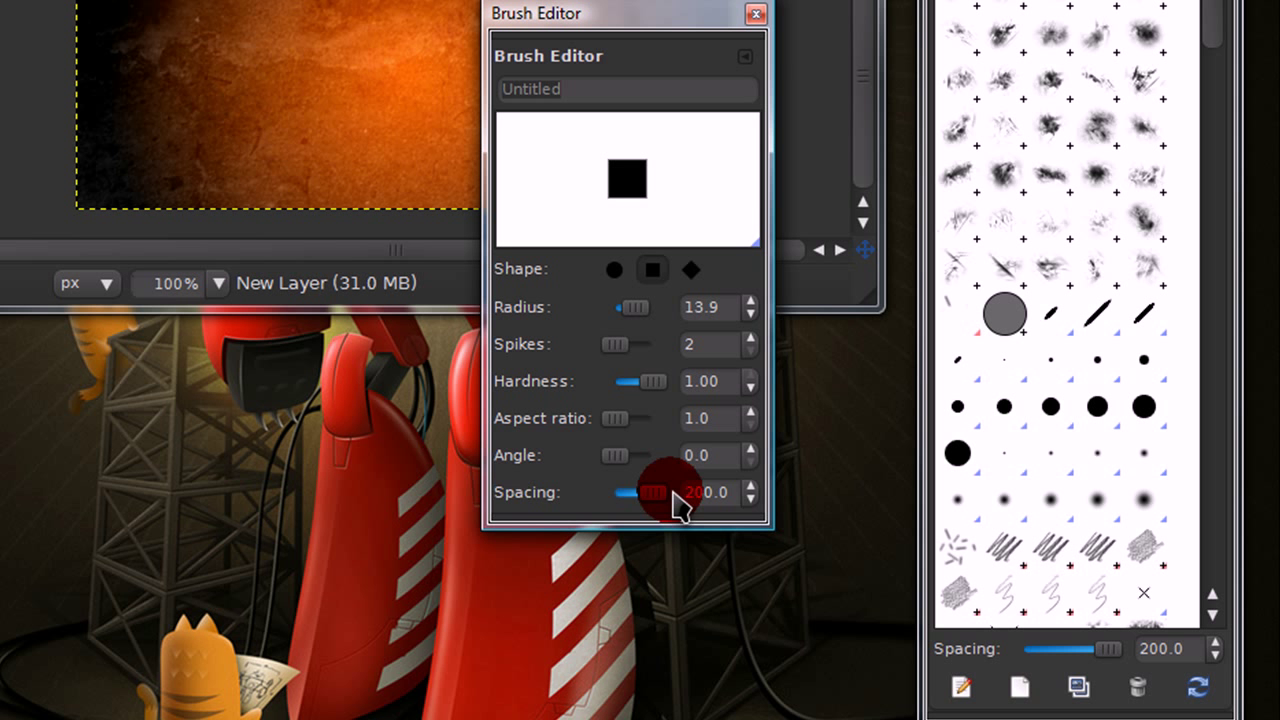
left_click_drag(650, 492, 610, 492)
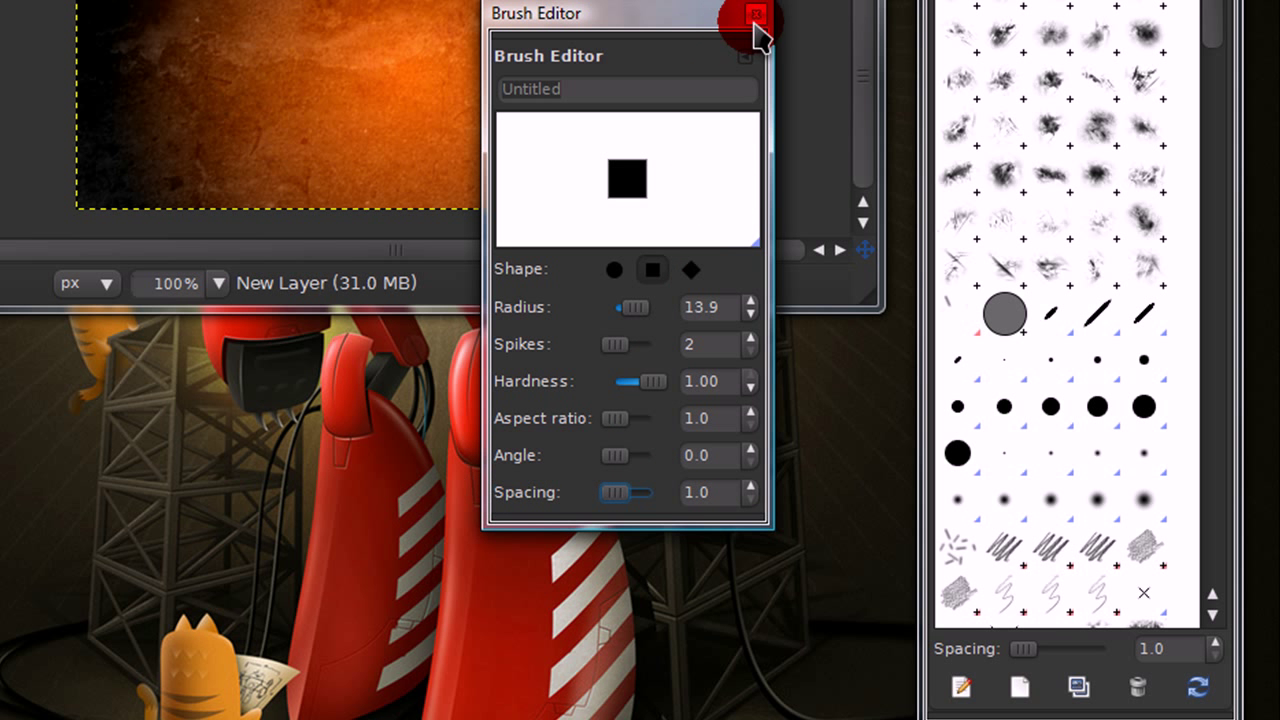
left_click(754, 16)
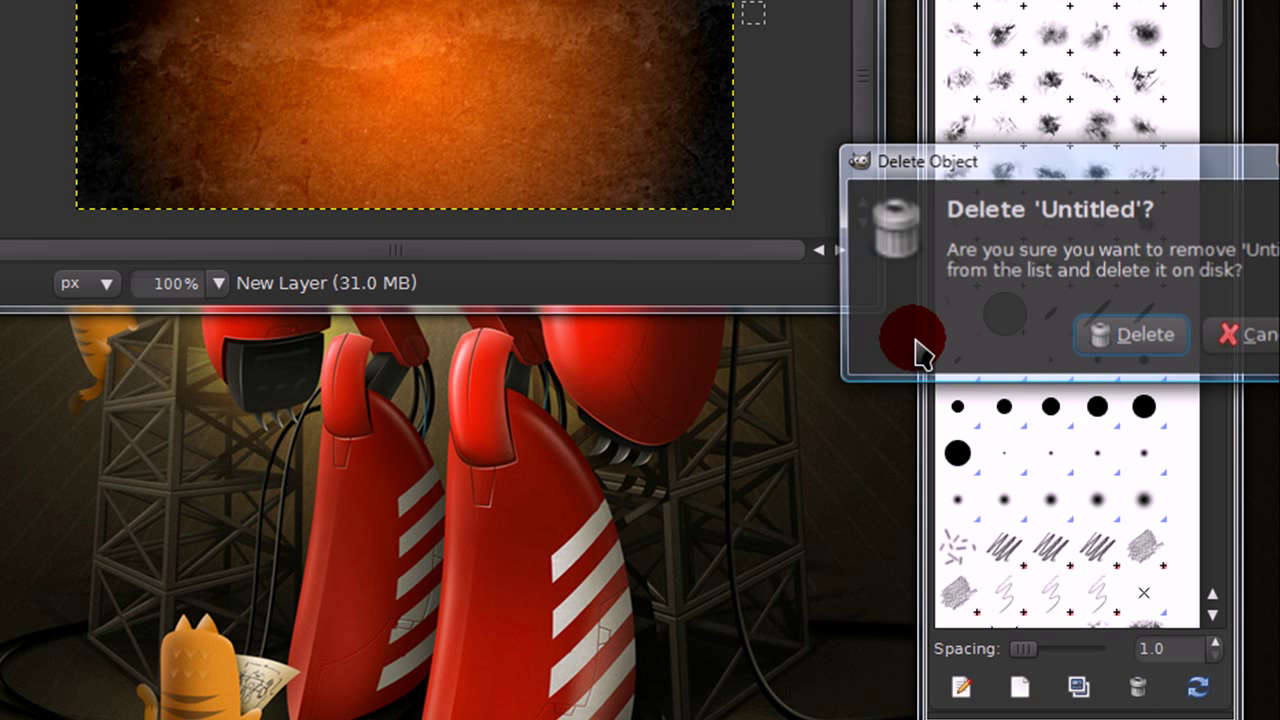
left_click(1132, 334)
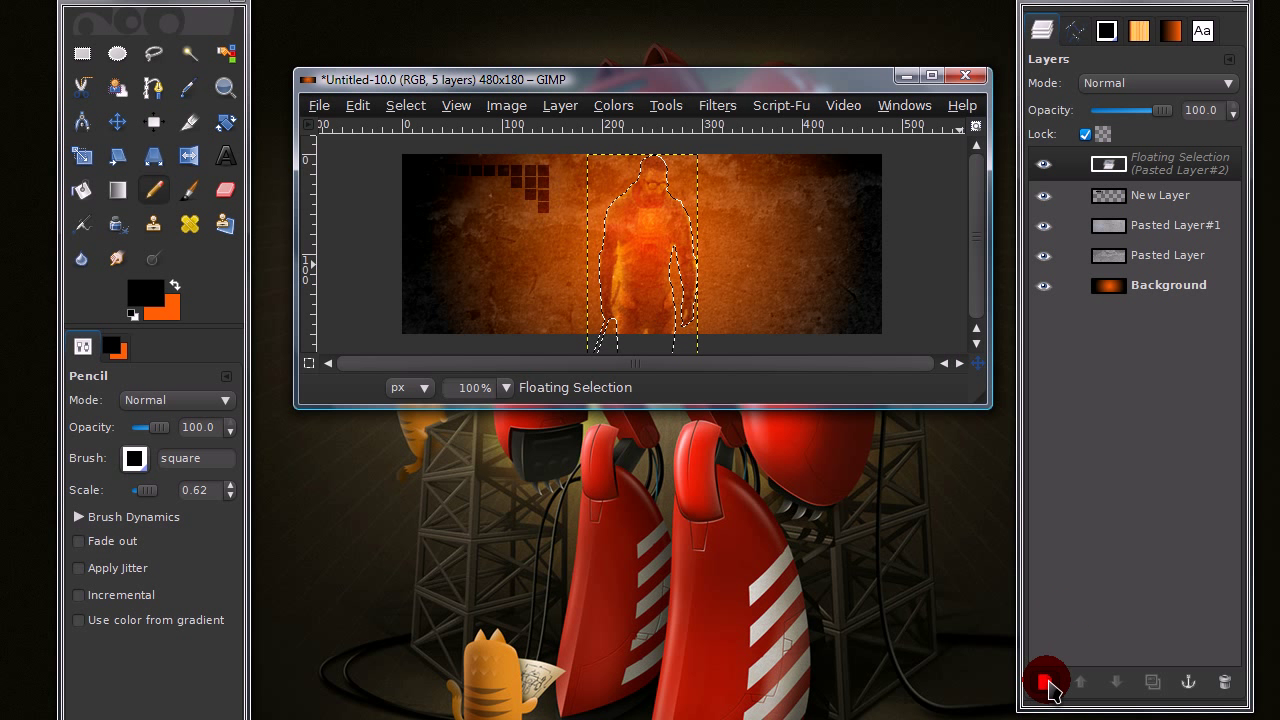
- Anchor the floating render as its own layer and centre it on the banner
left_click(1044, 680)
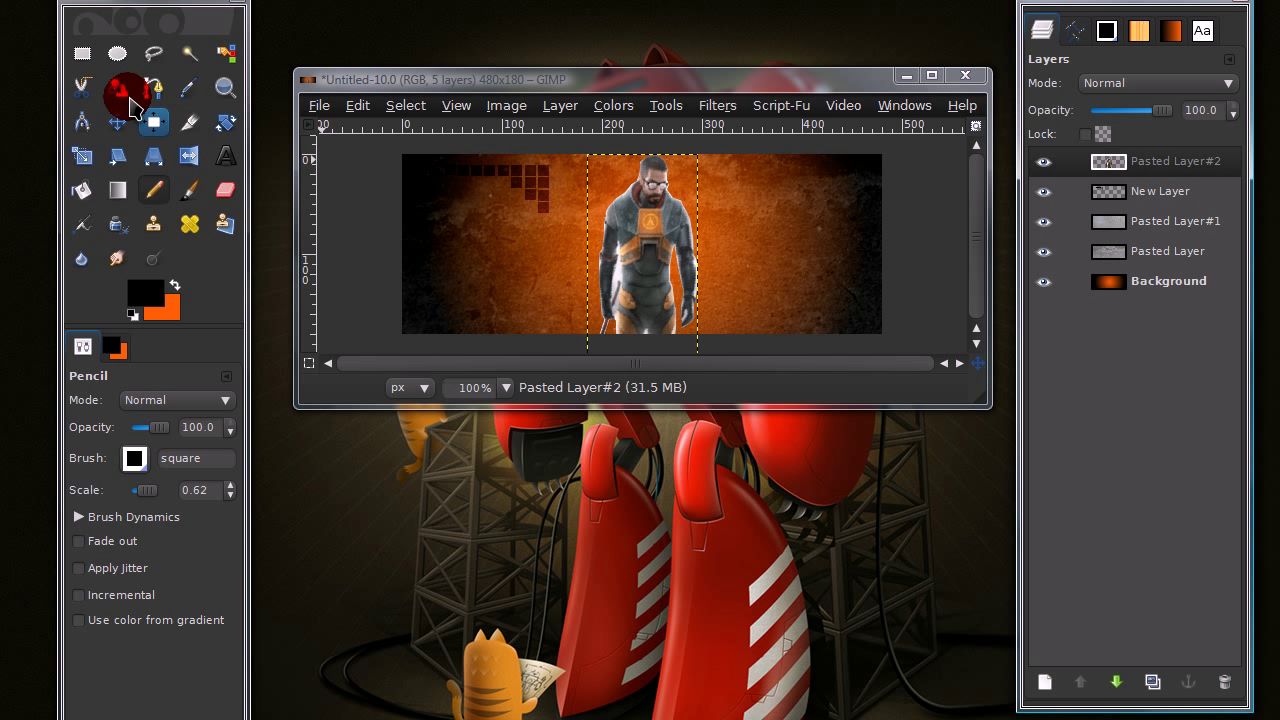
left_click(116, 122)
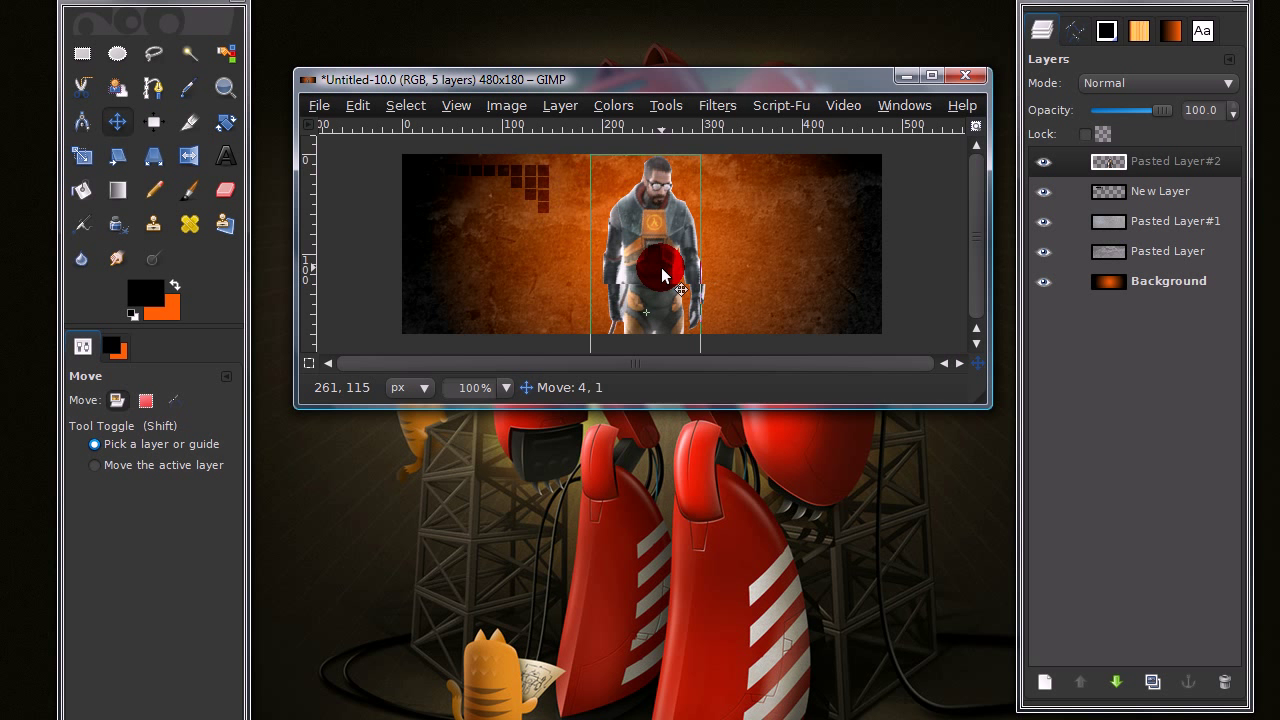
left_click_drag(664, 276, 692, 292)
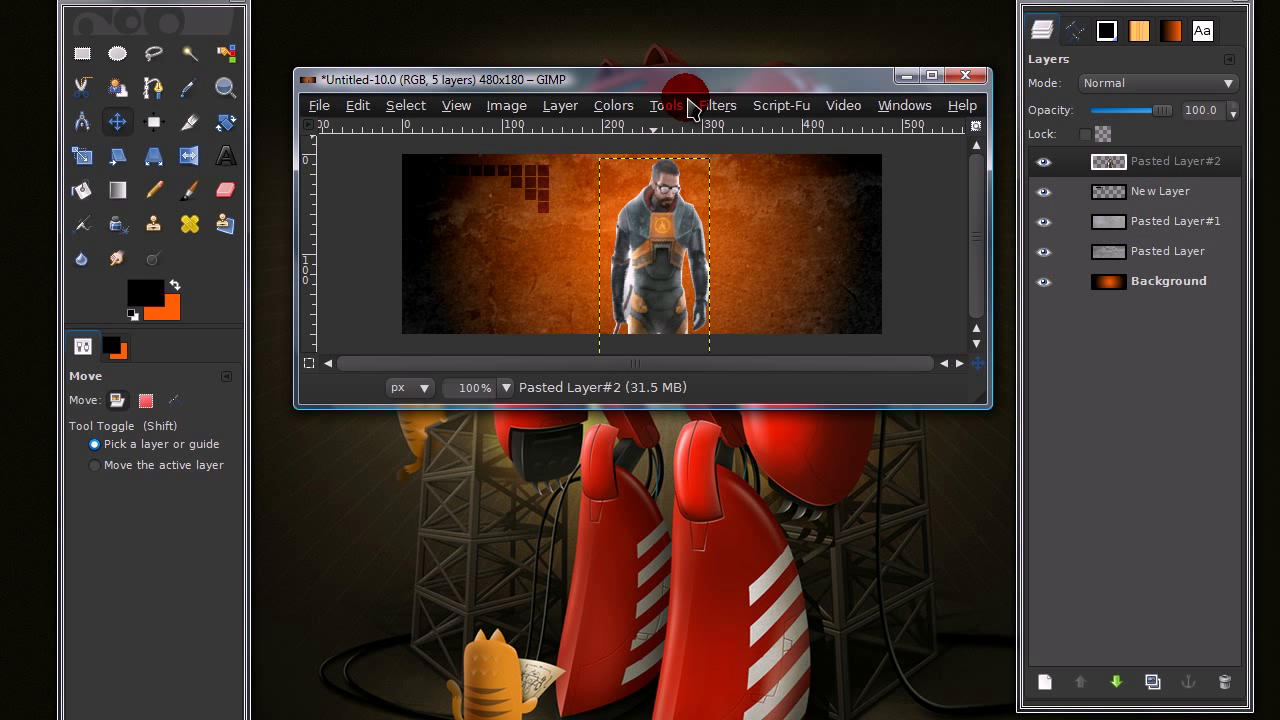
- Add a white Drop Shadow glow around the render: offsets 0, blur radius 15, opacity 80
left_click(712, 104)
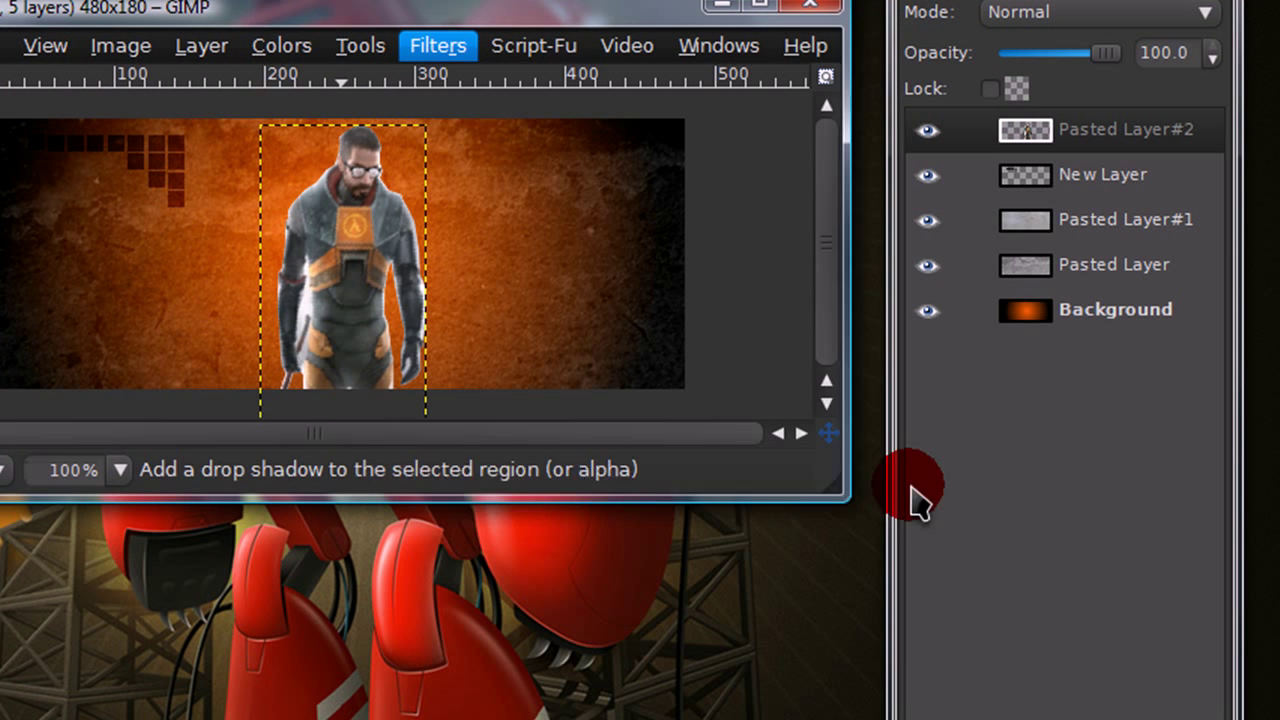
left_click(436, 44)
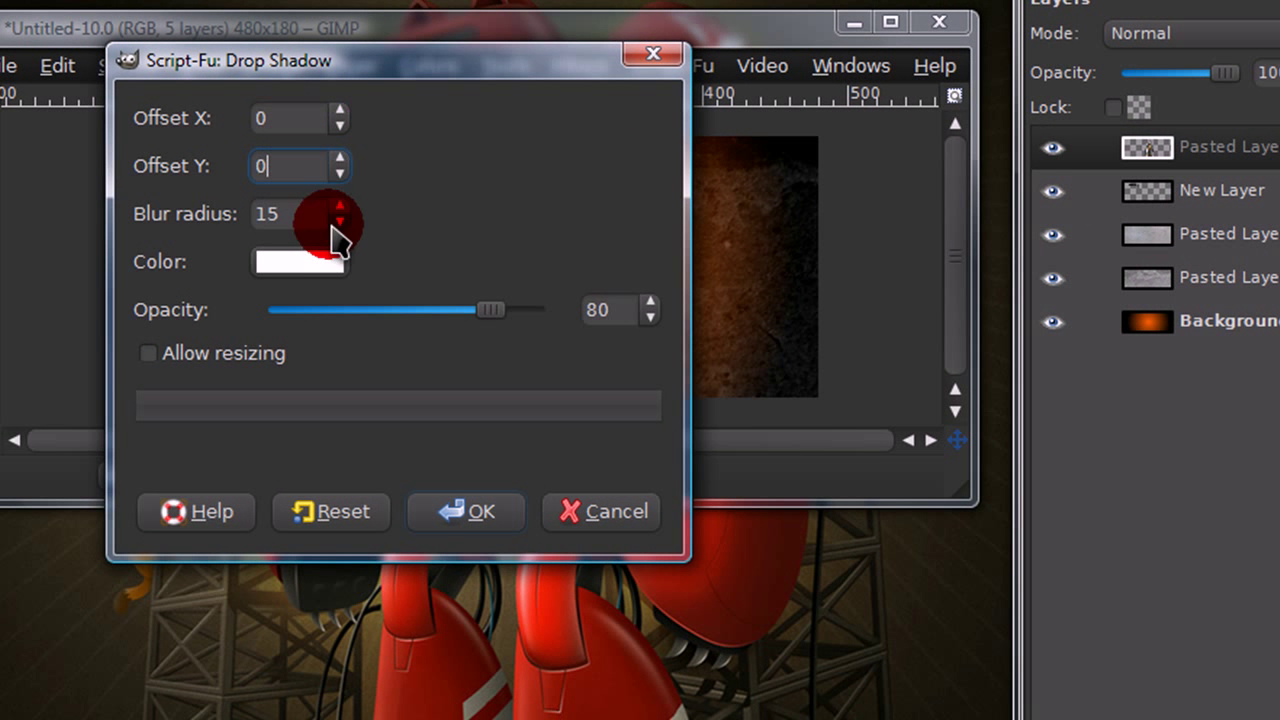
mouse_move(370, 336)
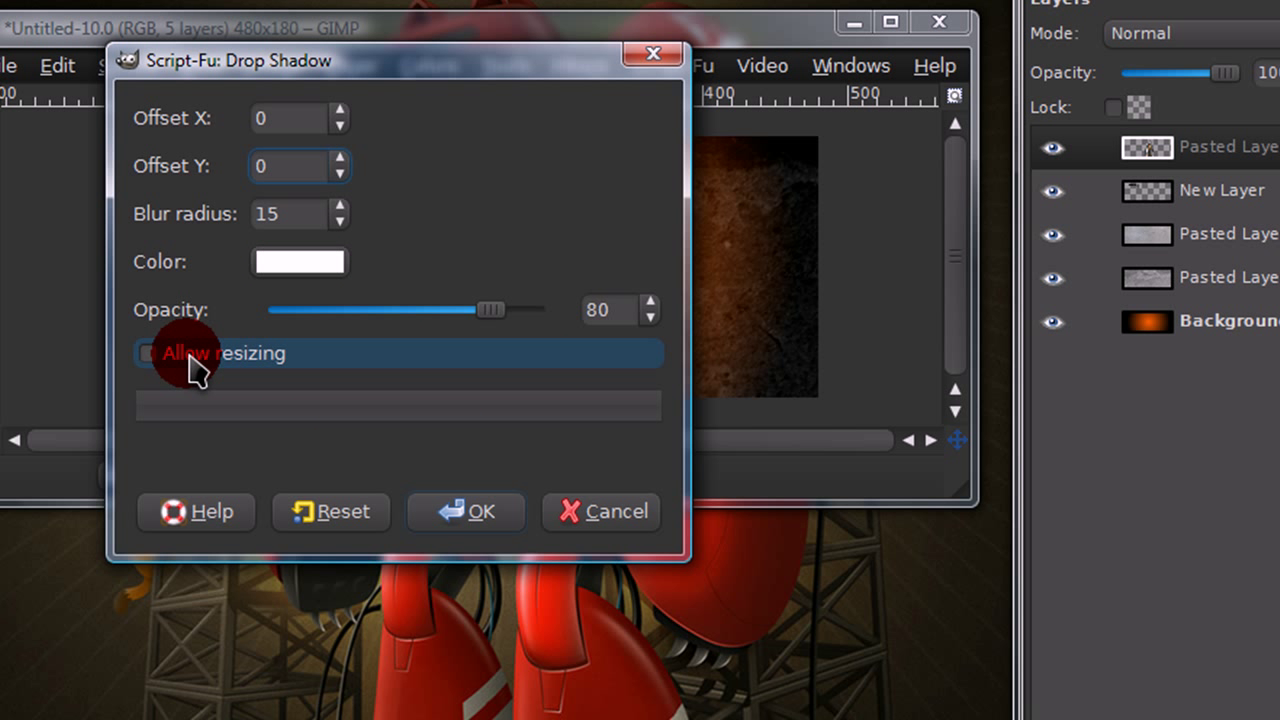
left_click(464, 512)
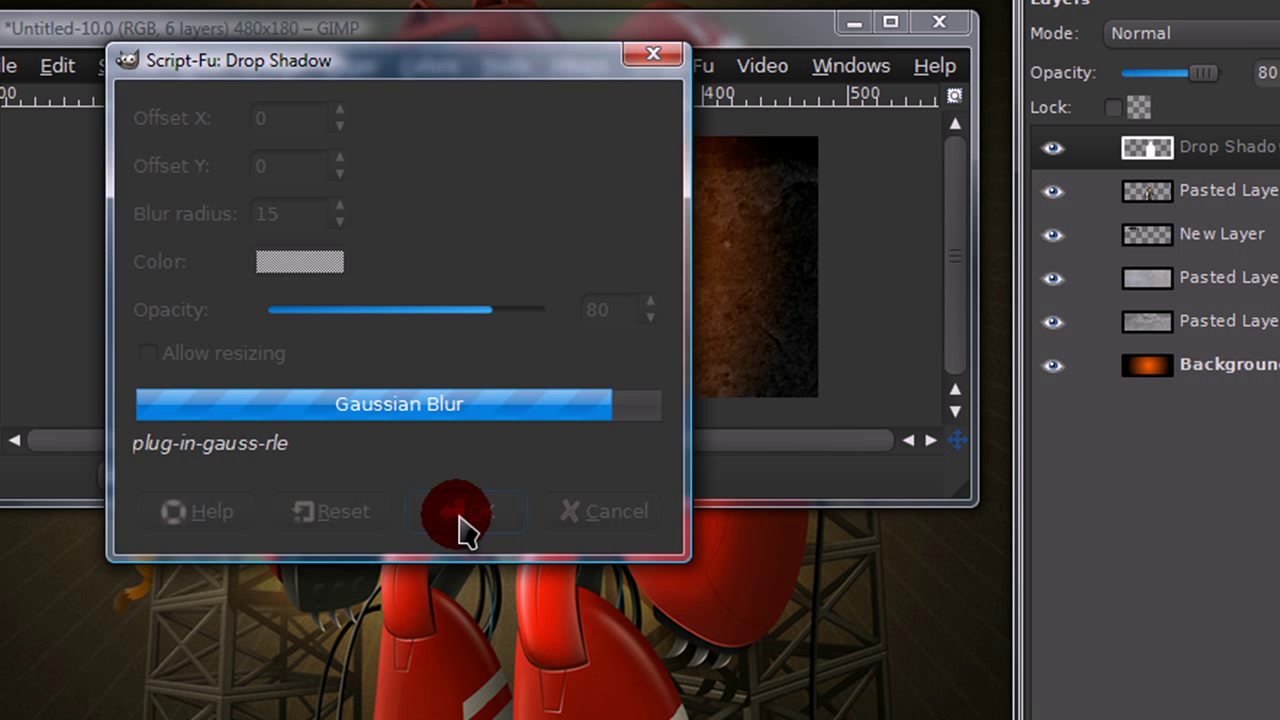
left_click(464, 512)
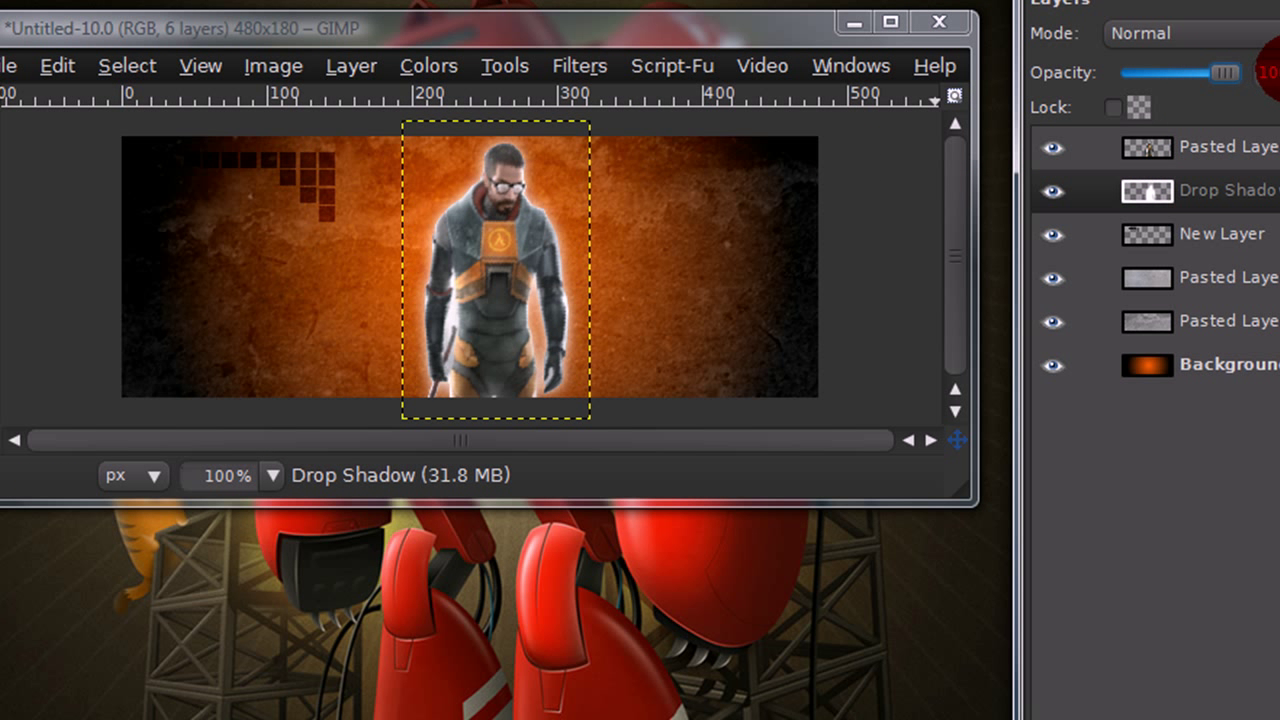
left_click(1200, 364)
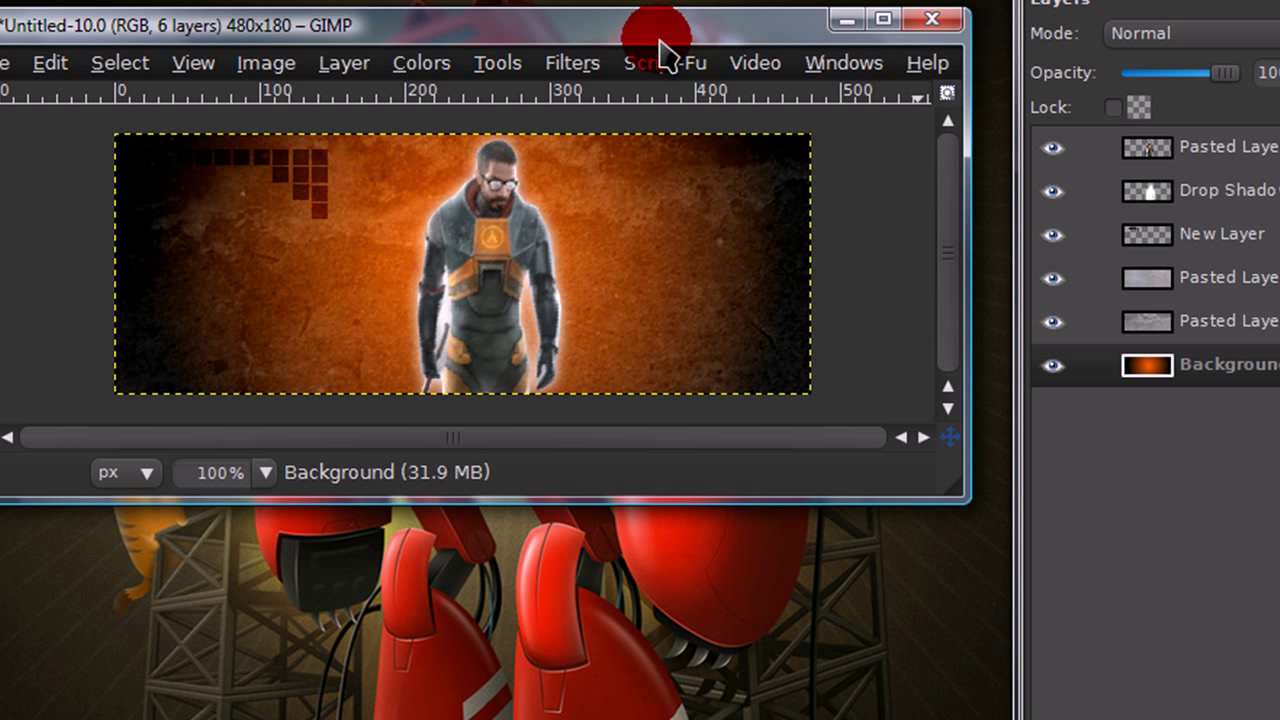
mouse_move(694, 110)
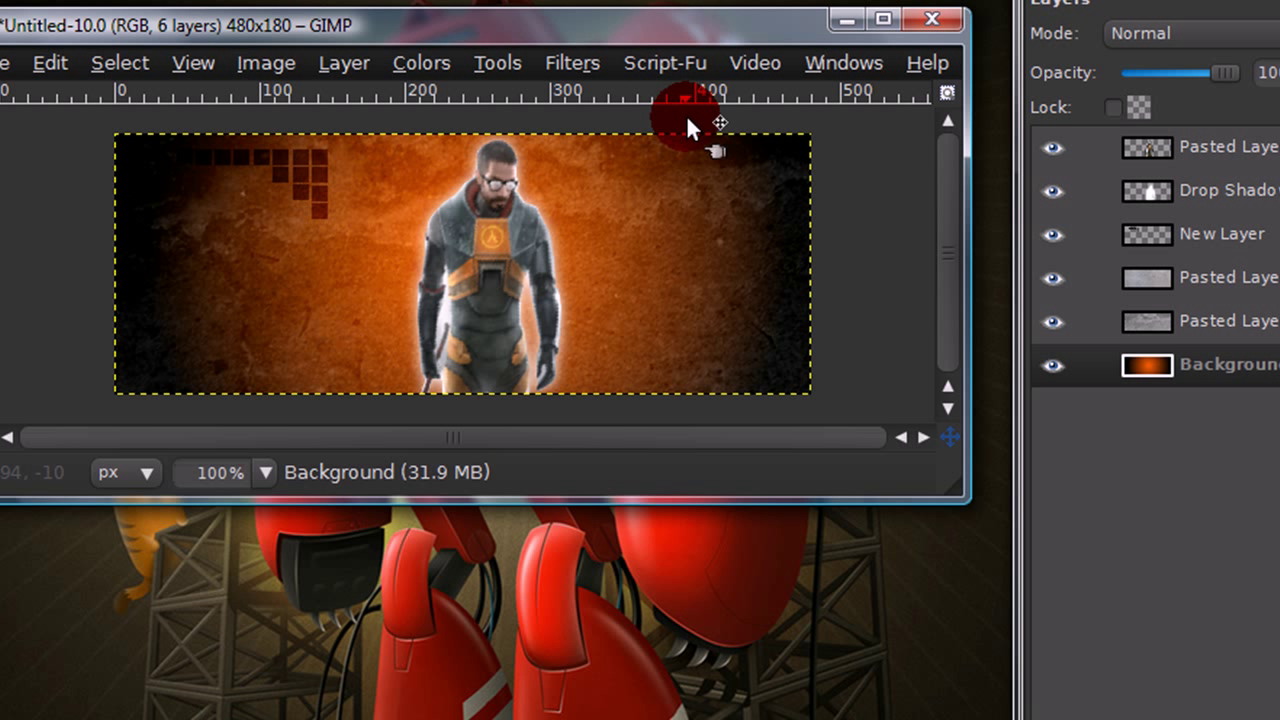